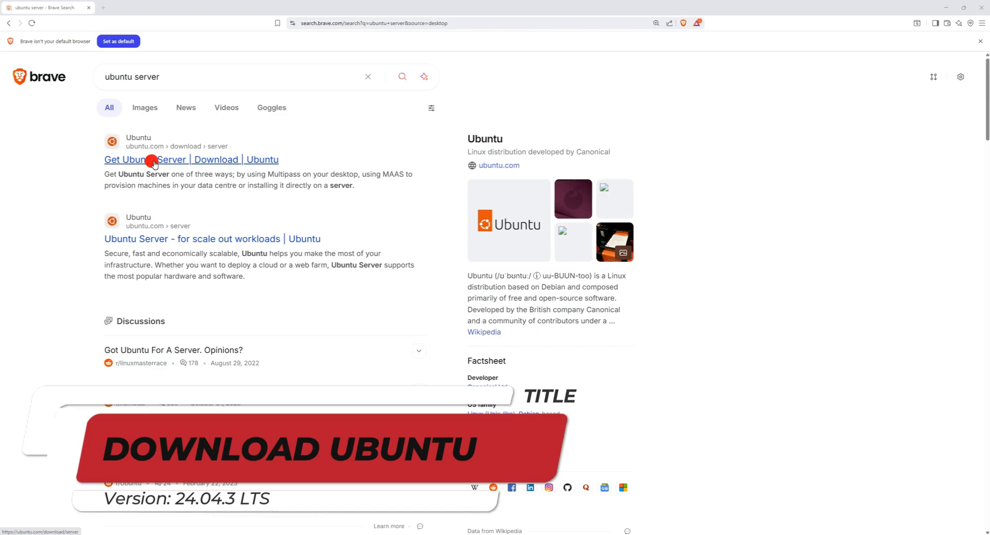
- Request the Ubuntu Server 24.04.3 LTS download from the Get Ubuntu Server page
{"action": "left_click", "coordinate": [192, 159]}
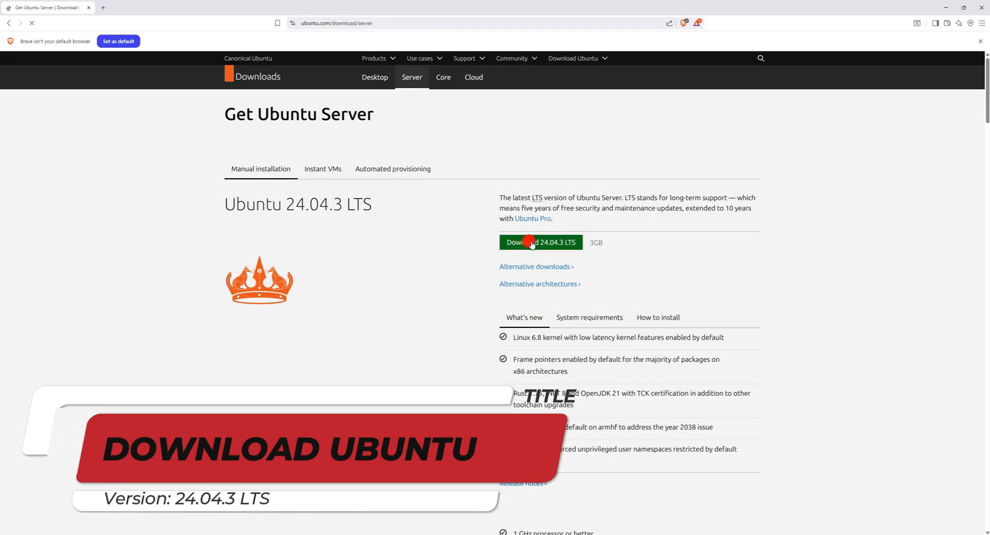
{"action": "left_click", "coordinate": [539, 242]}
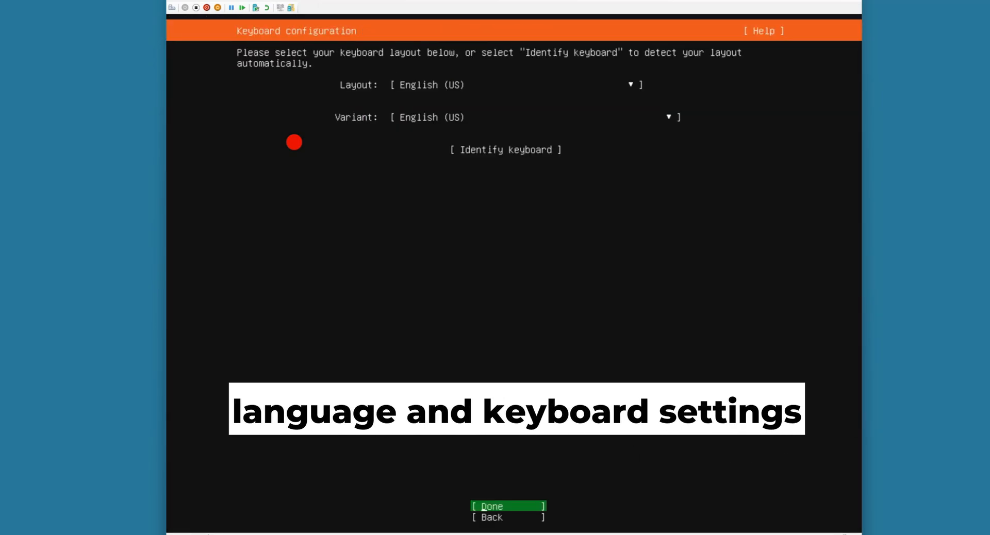
- Accept the English (US) keyboard layout and continue to network configuration
{"action": "left_click", "coordinate": [507, 506]}
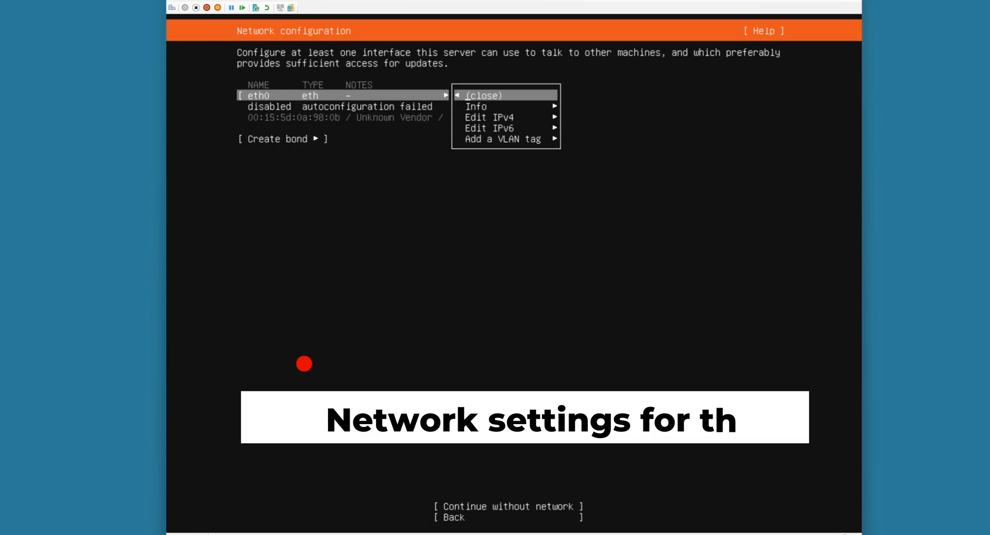
- Set eth0 IPv4 to manual with subnet 192.168.10.0/24, address 192.168.10.56 and gateway 192.168.10.1
{"action": "left_click", "coordinate": [494, 118]}
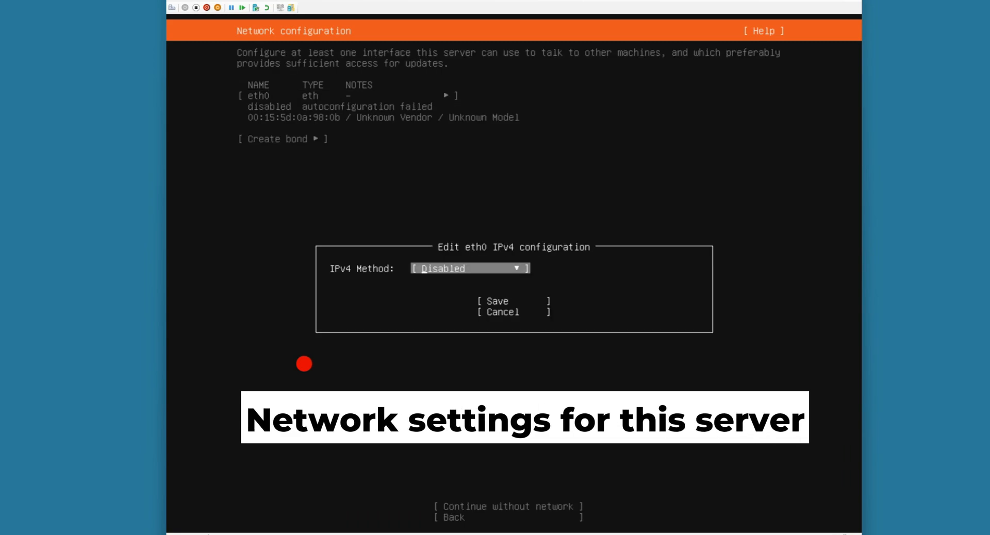
{"action": "left_click", "coordinate": [440, 268]}
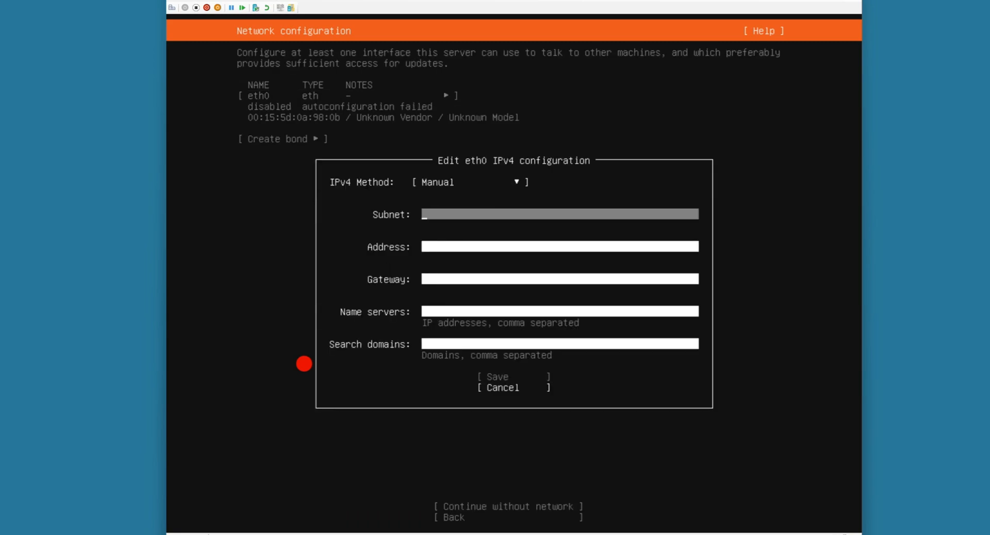
{"action": "type", "text": "192."}
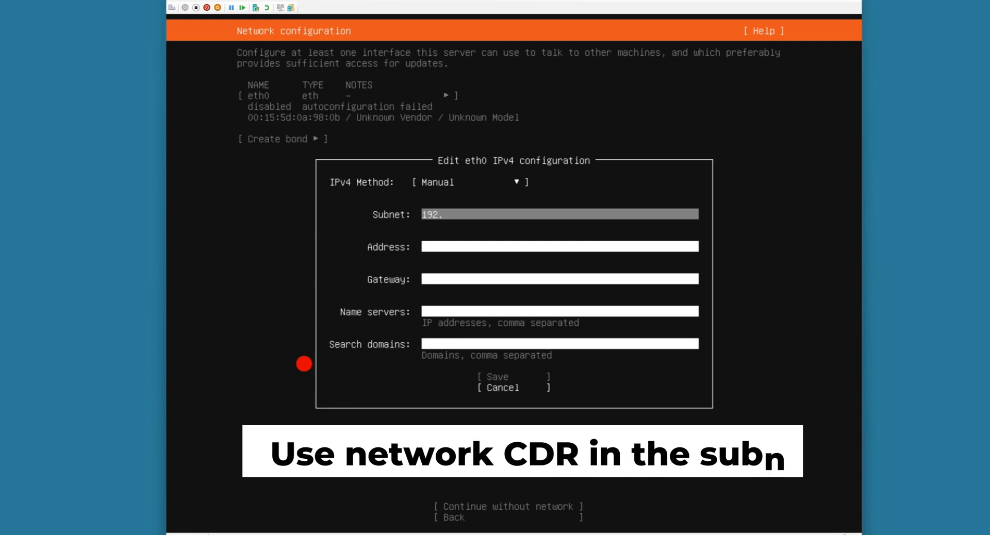
{"action": "type", "text": "168."}
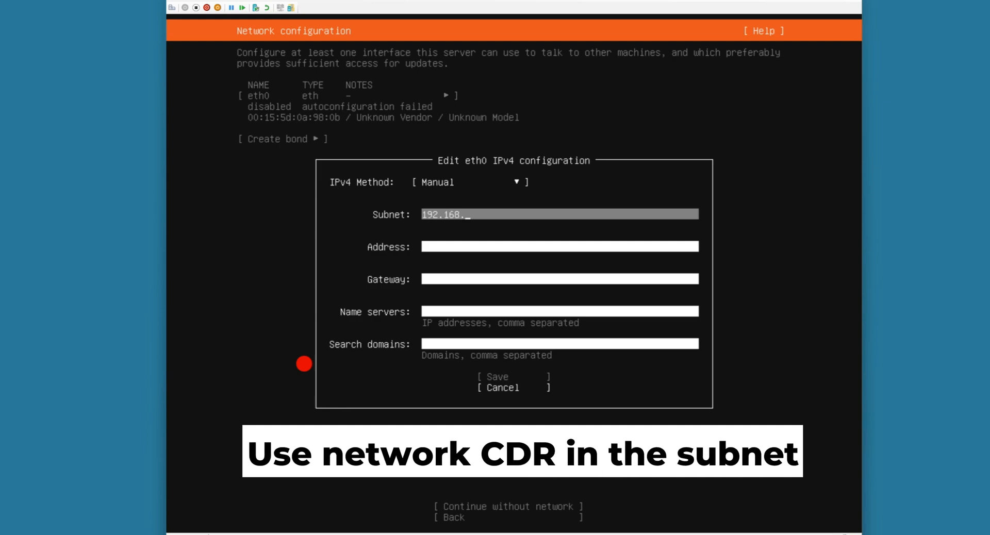
{"action": "type", "text": "10"}
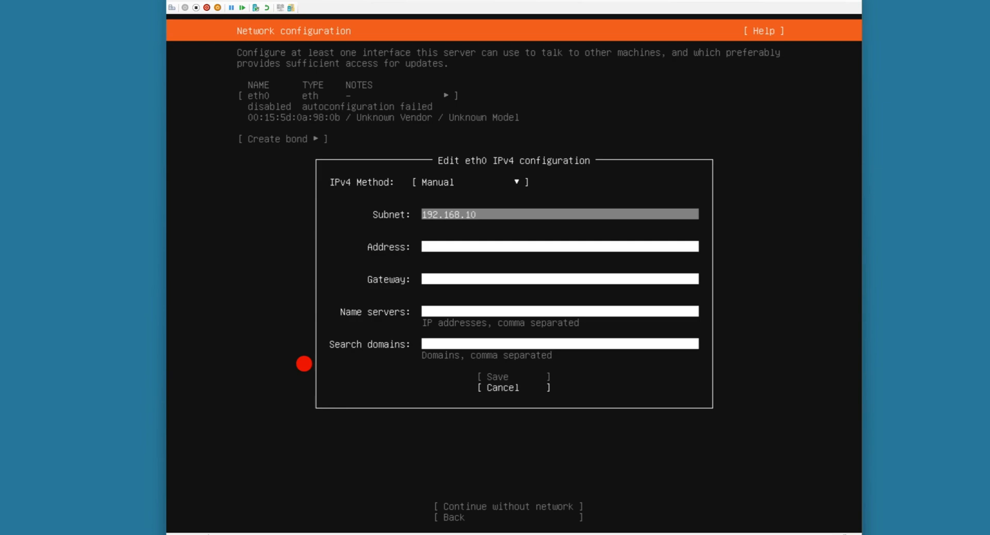
{"action": "type", "text": ".0"}
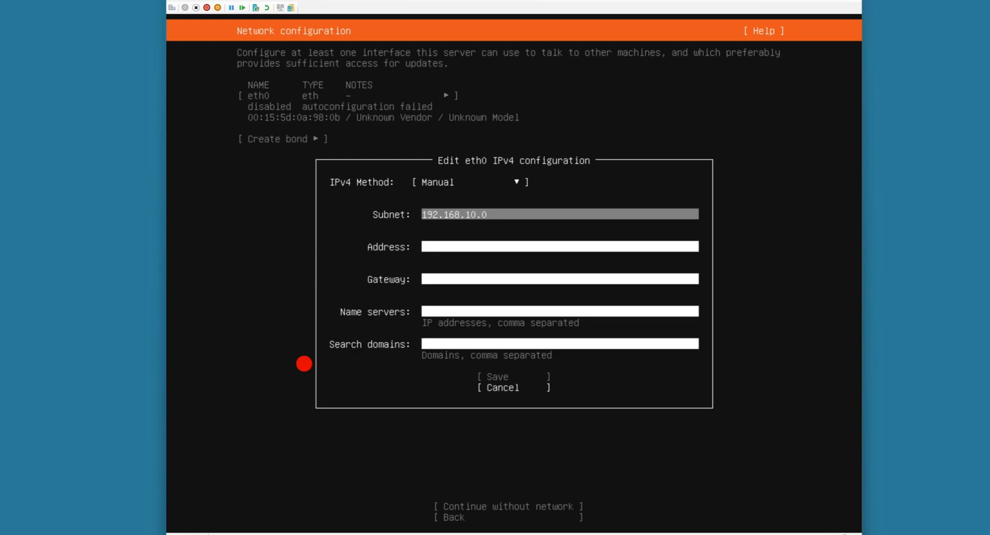
{"action": "type", "text": "/24"}
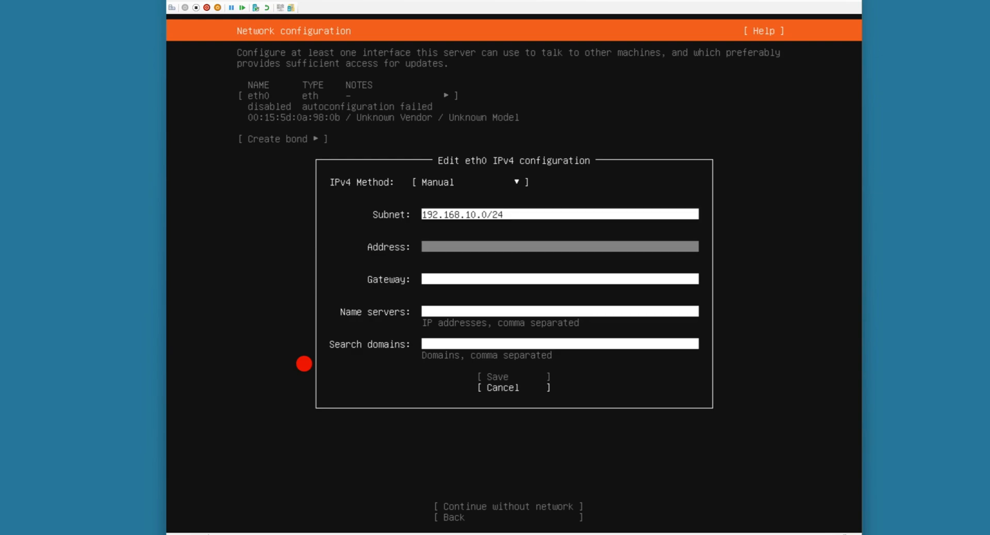
{"action": "type", "text": "192"}
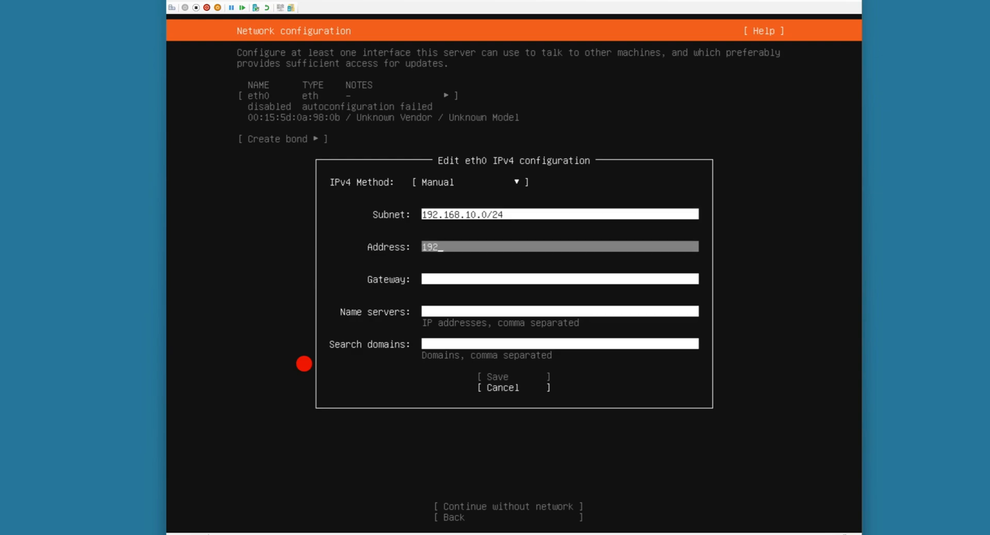
{"action": "type", "text": ".168"}
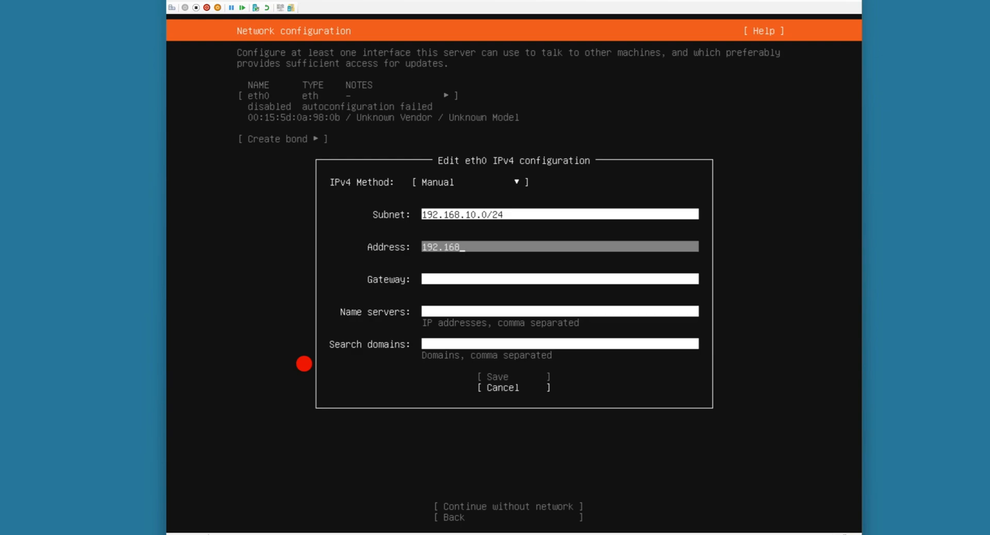
{"action": "type", "text": "10.56"}
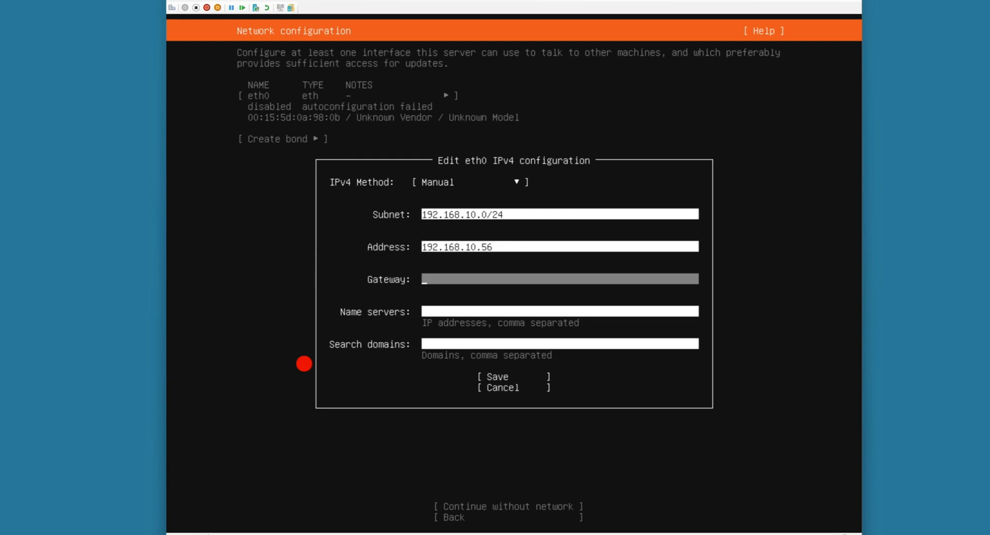
{"action": "type", "text": "192"}
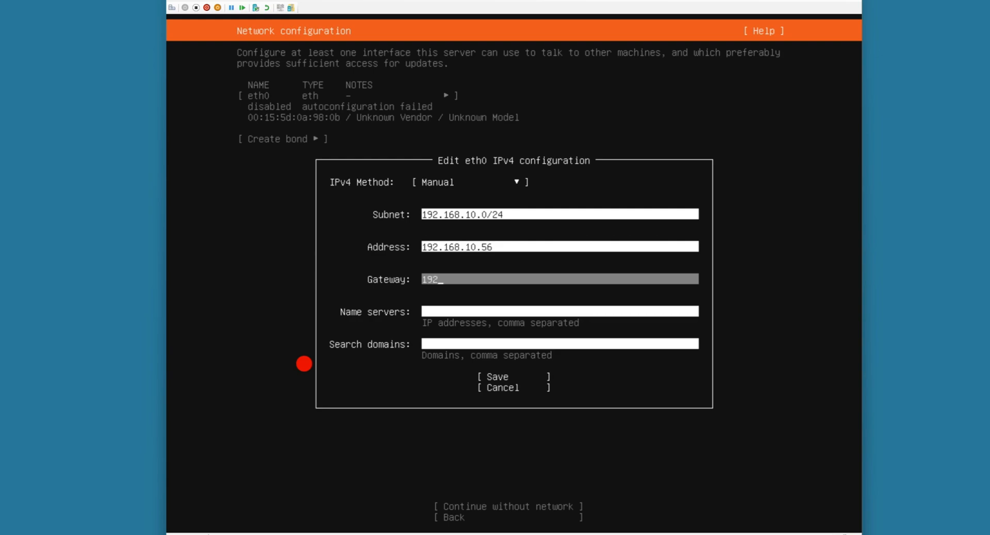
{"action": "type", "text": "168.10.1"}
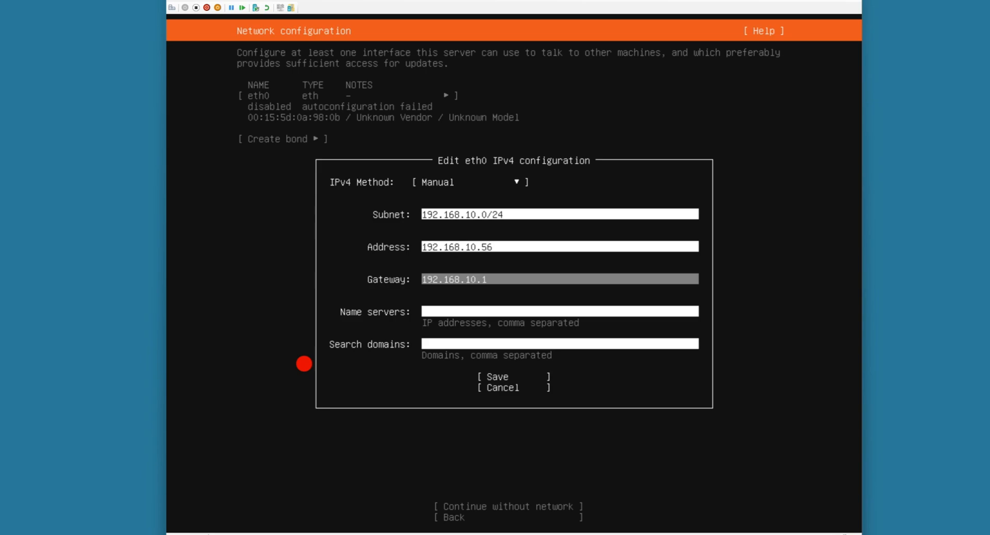
- Add name servers 8.8.8.8 and 1.1.1.1 and save the static IPv4 settings
{"action": "key", "text": "Tab"}
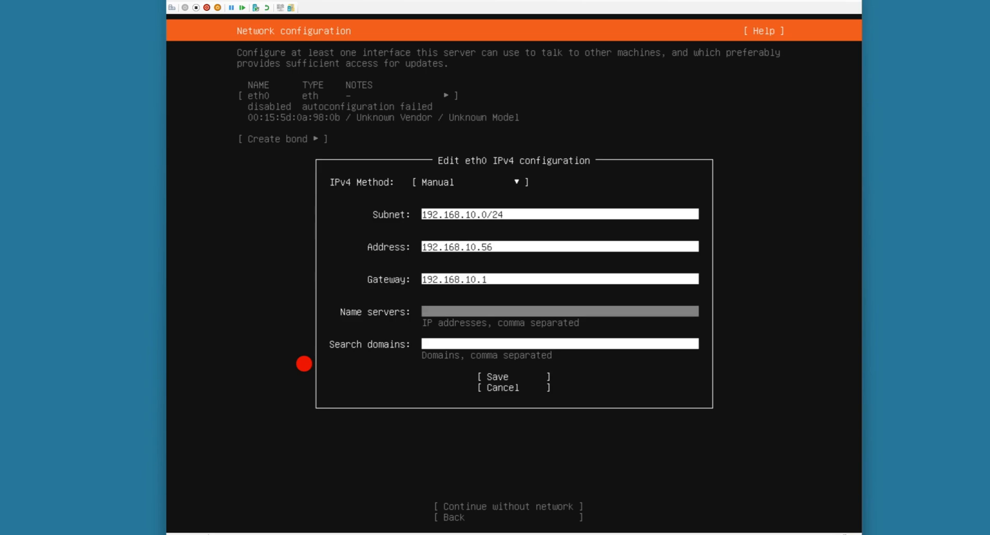
{"action": "type", "text": "8.8.8"}
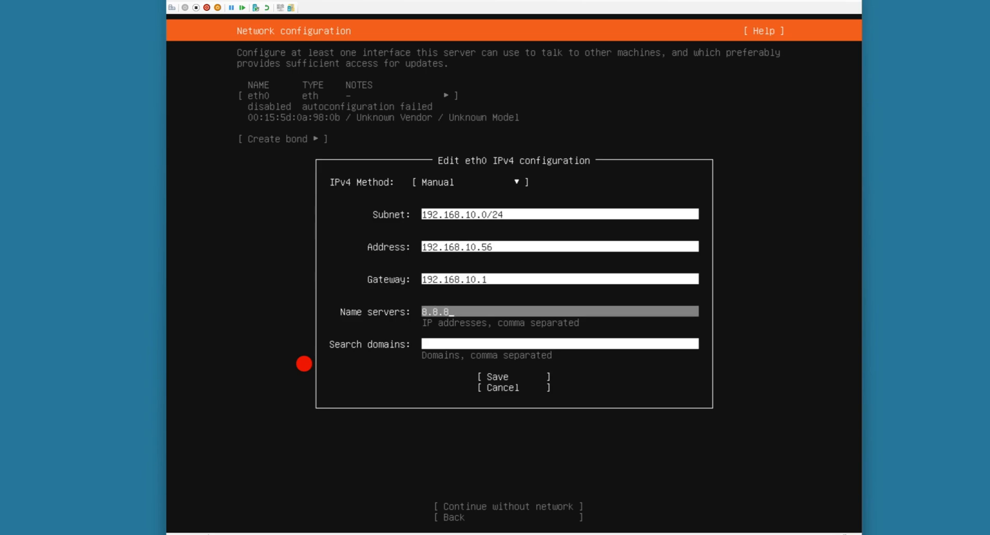
{"action": "type", "text": ".8"}
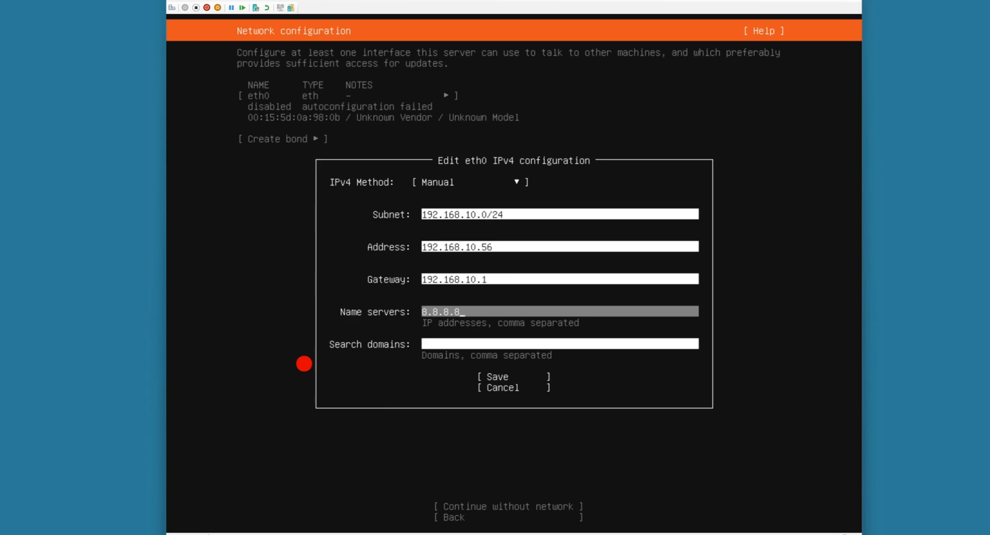
{"action": "type", "text": ","}
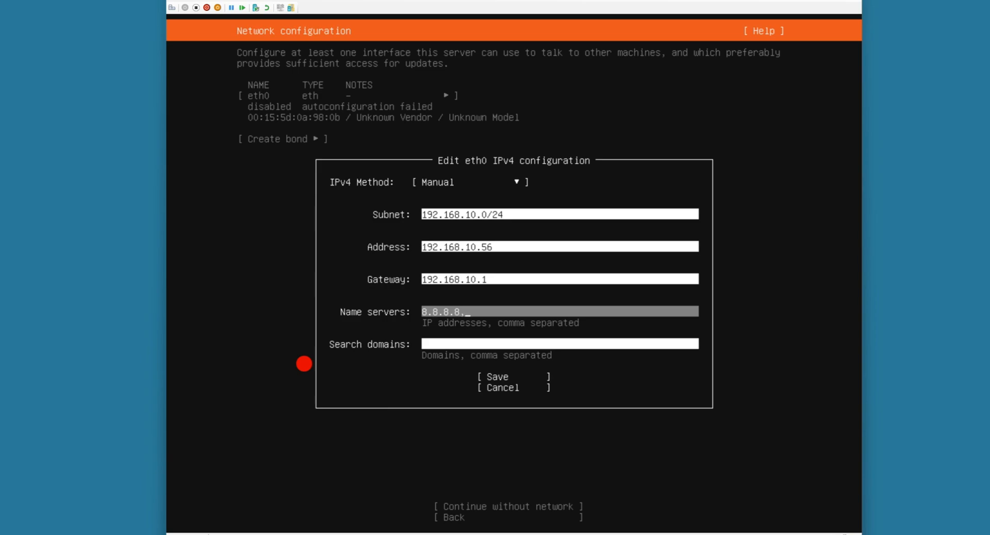
{"action": "type", "text": "1.1.1.1"}
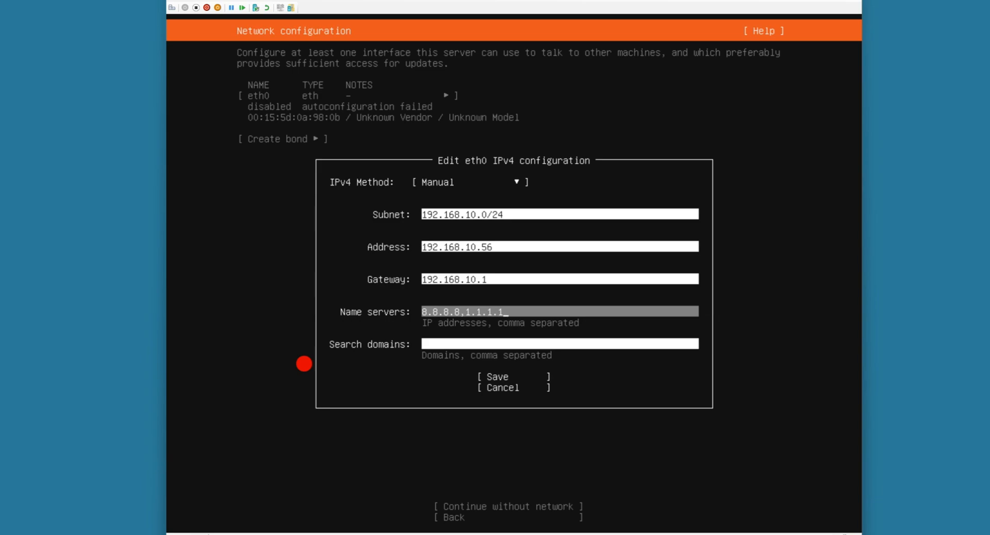
{"action": "left_click", "coordinate": [496, 376]}
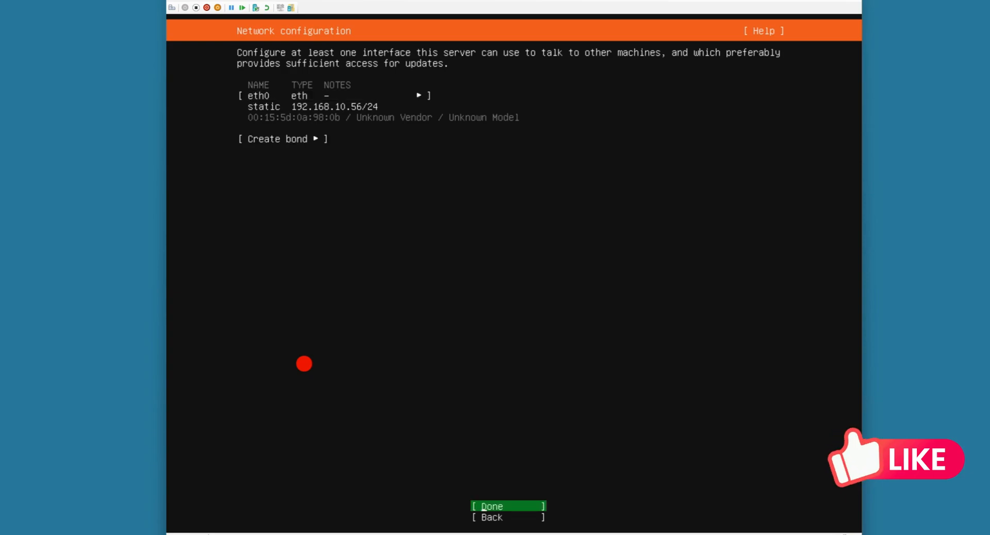
- Accept the network configuration and continue with no proxy address
{"action": "left_click", "coordinate": [491, 506]}
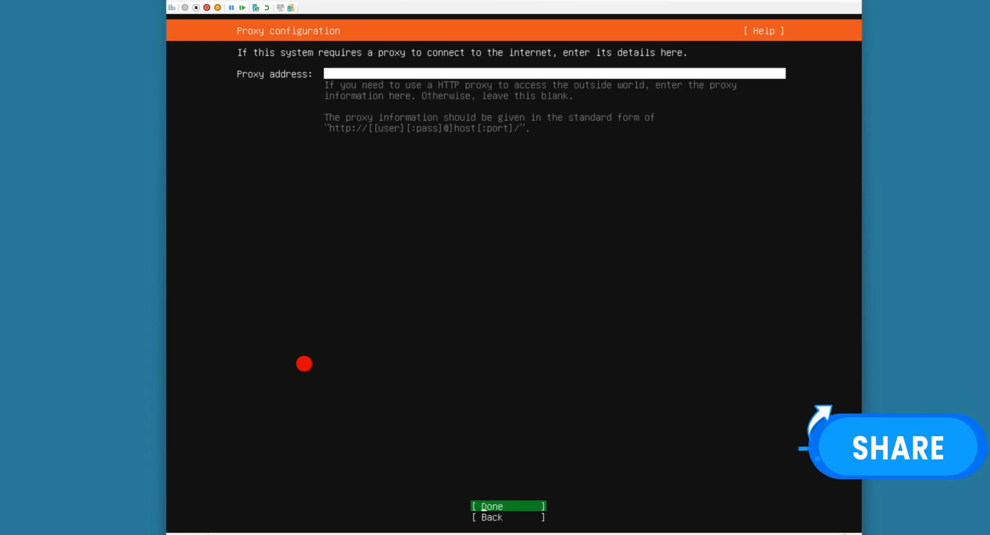
{"action": "left_click", "coordinate": [492, 507]}
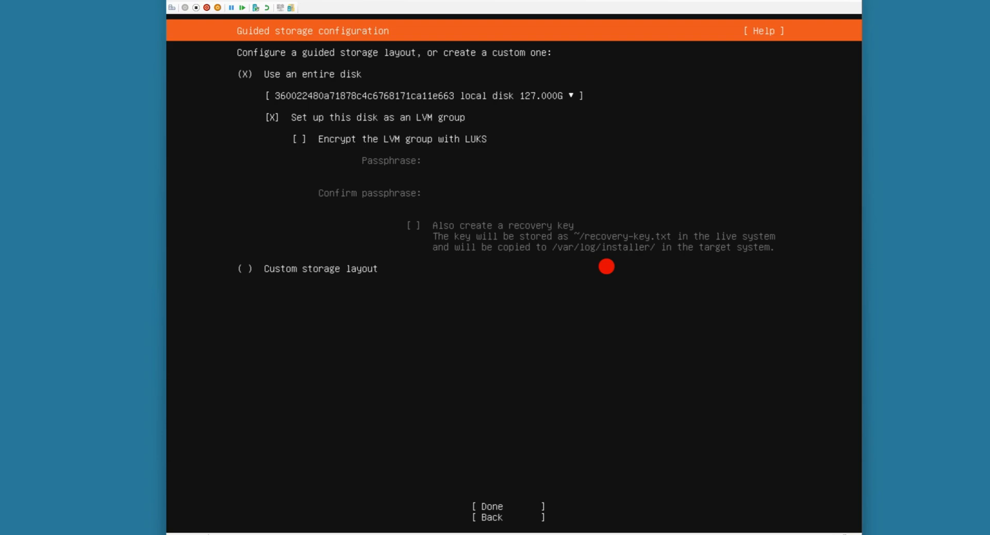
- Use the entire 127G disk as LVM, accept the storage summary and confirm erasing the disk
{"action": "left_click", "coordinate": [299, 139]}
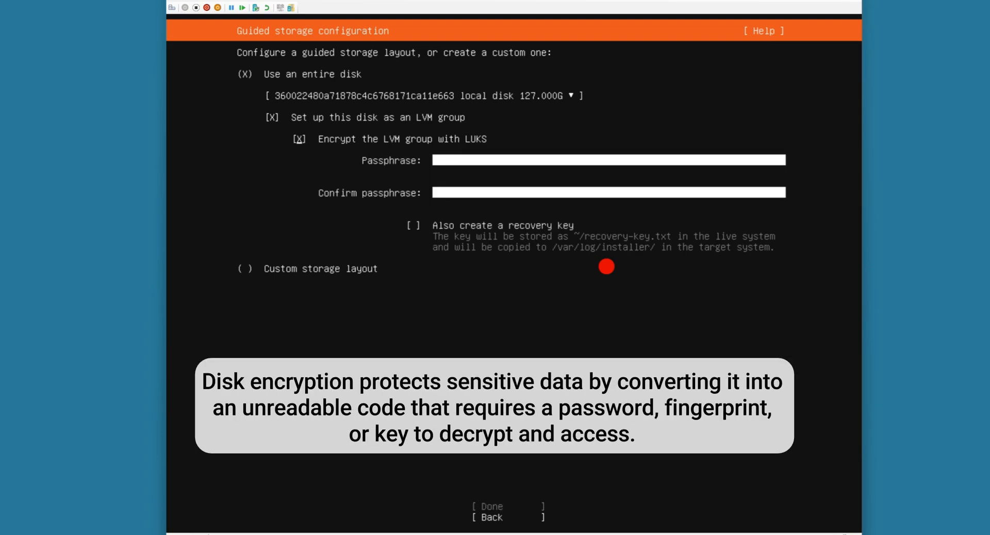
{"action": "left_click", "coordinate": [299, 139]}
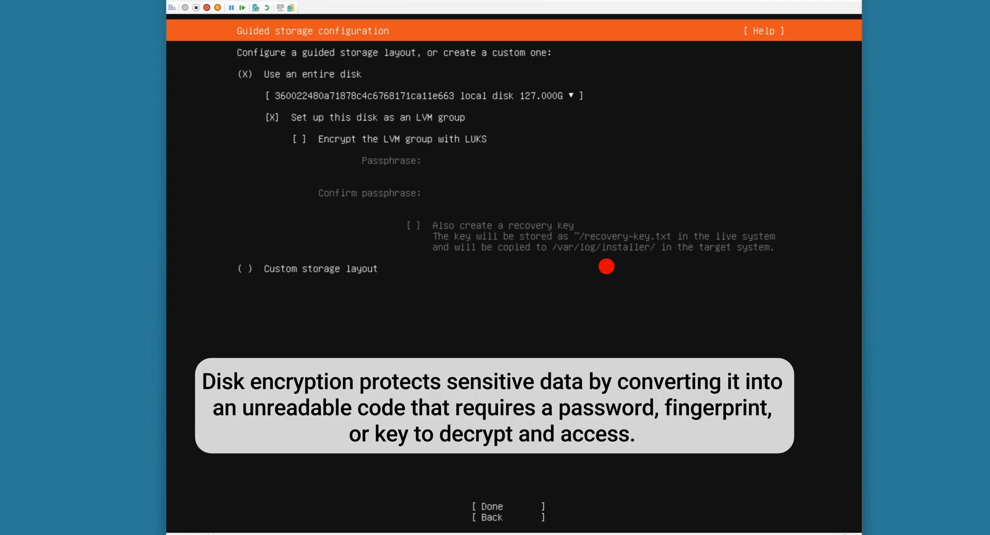
{"action": "left_click", "coordinate": [488, 506]}
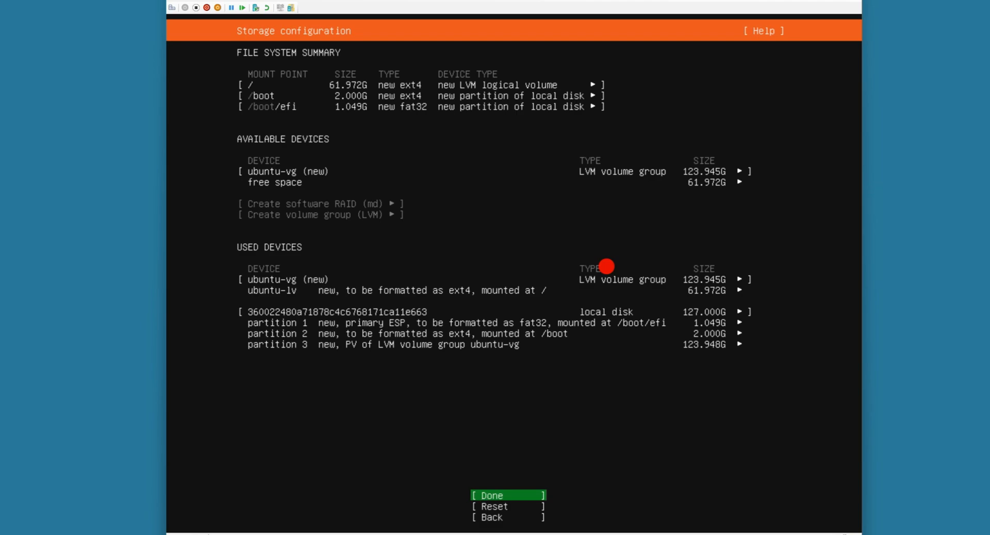
{"action": "left_click", "coordinate": [494, 495]}
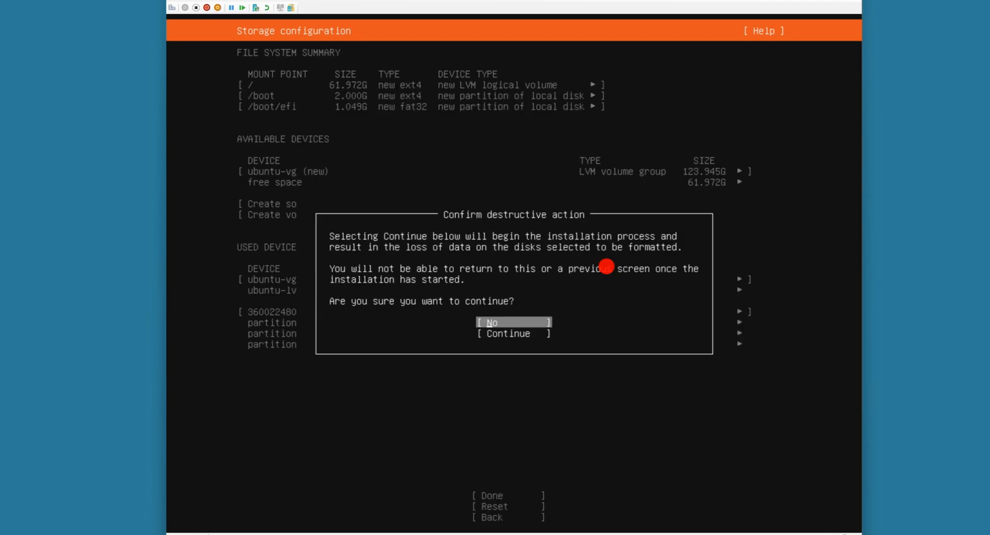
{"action": "left_click", "coordinate": [509, 333]}
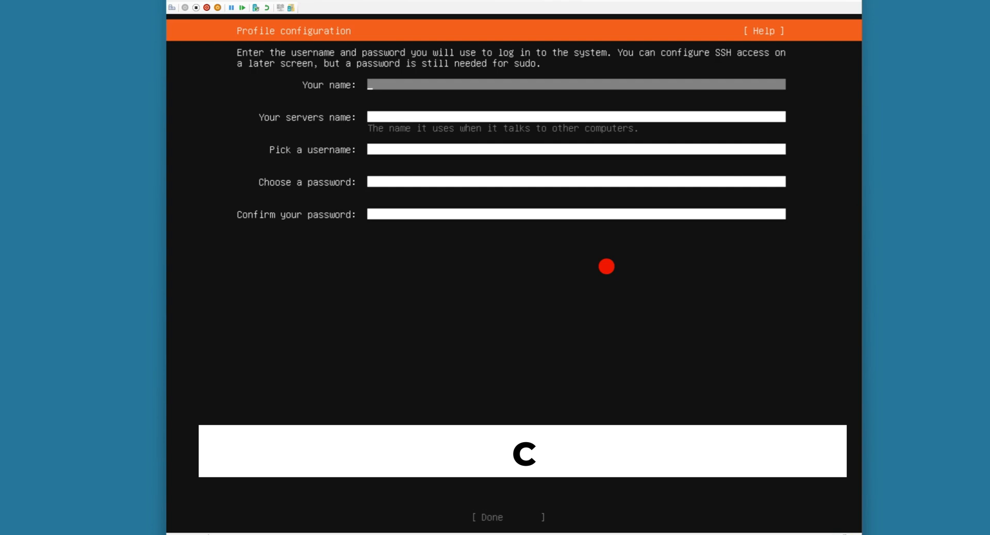
- Fill the profile with name, server name and username docker plus a password, and submit it
{"action": "type", "text": "docker"}
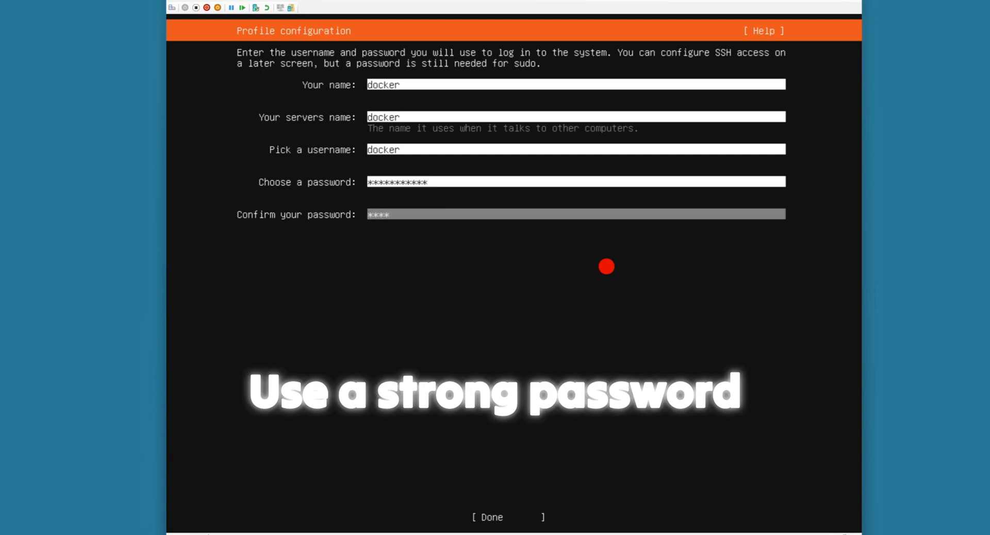
{"action": "left_click", "coordinate": [489, 517]}
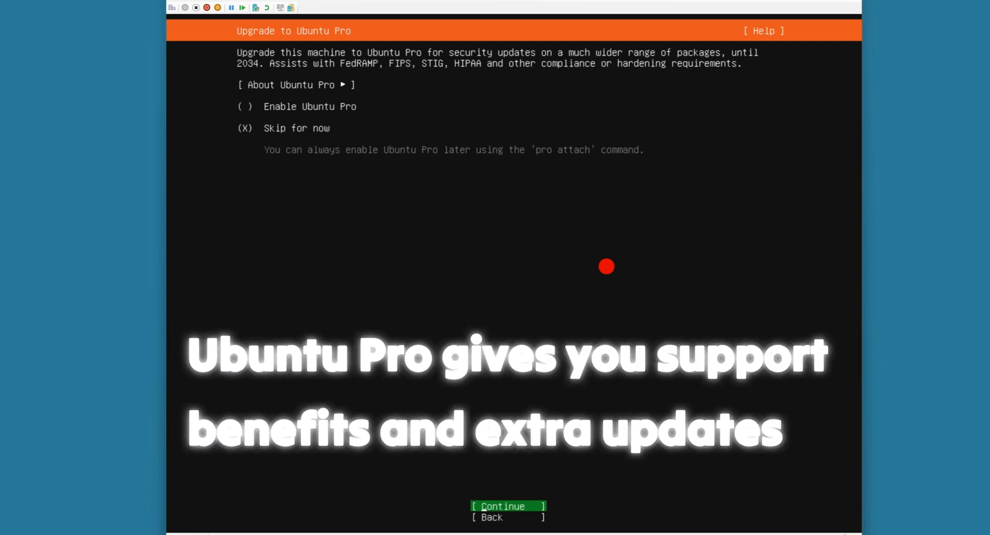
- Skip Ubuntu Pro and mark the OpenSSH server for installation
{"action": "left_click", "coordinate": [508, 507]}
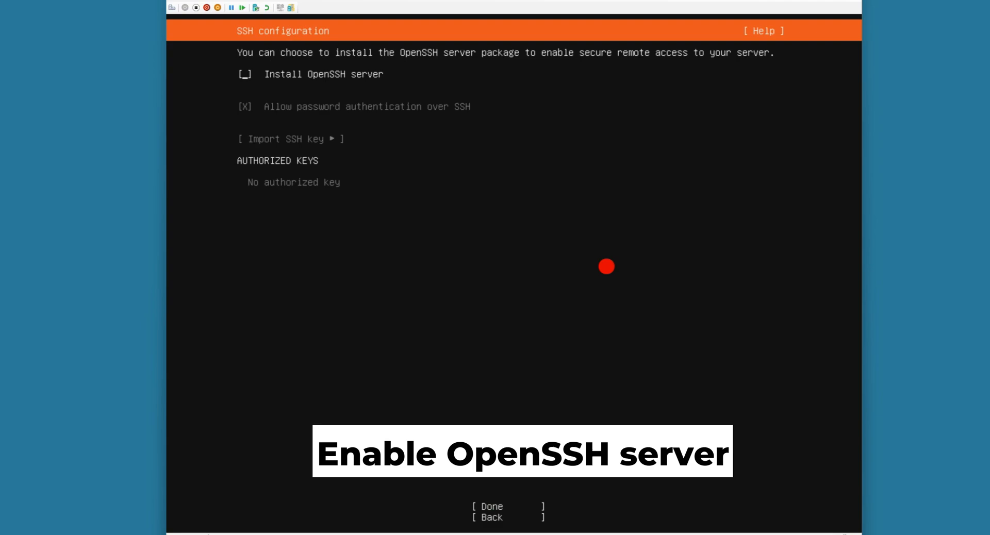
{"action": "left_click", "coordinate": [245, 74]}
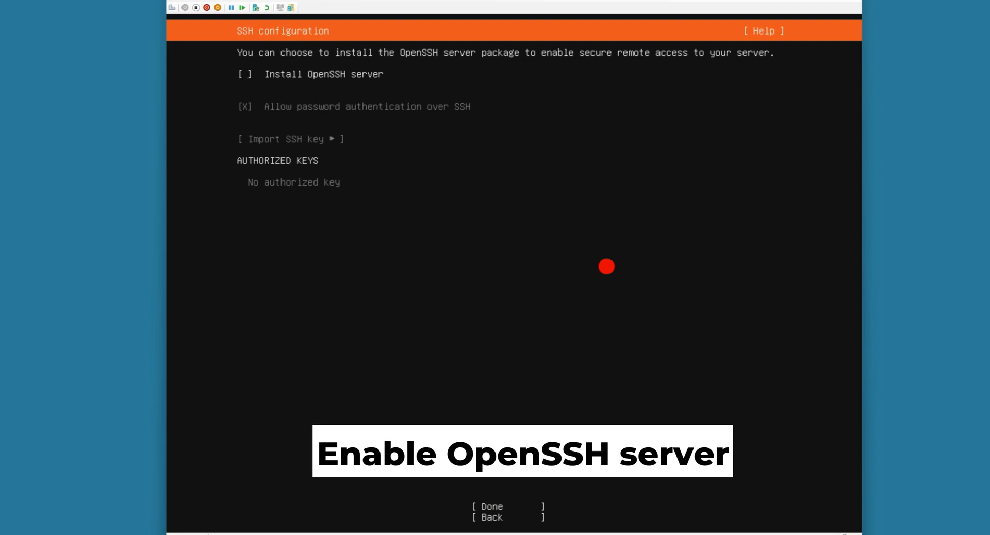
{"action": "left_click", "coordinate": [245, 75]}
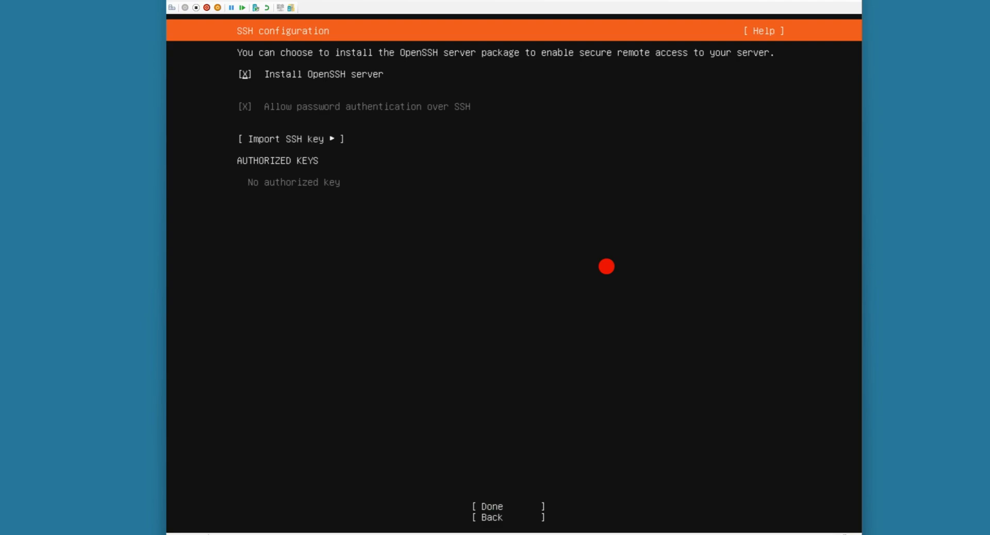
- Confirm SSH settings, look through the featured server snaps and finish without choosing any
{"action": "left_click", "coordinate": [489, 511]}
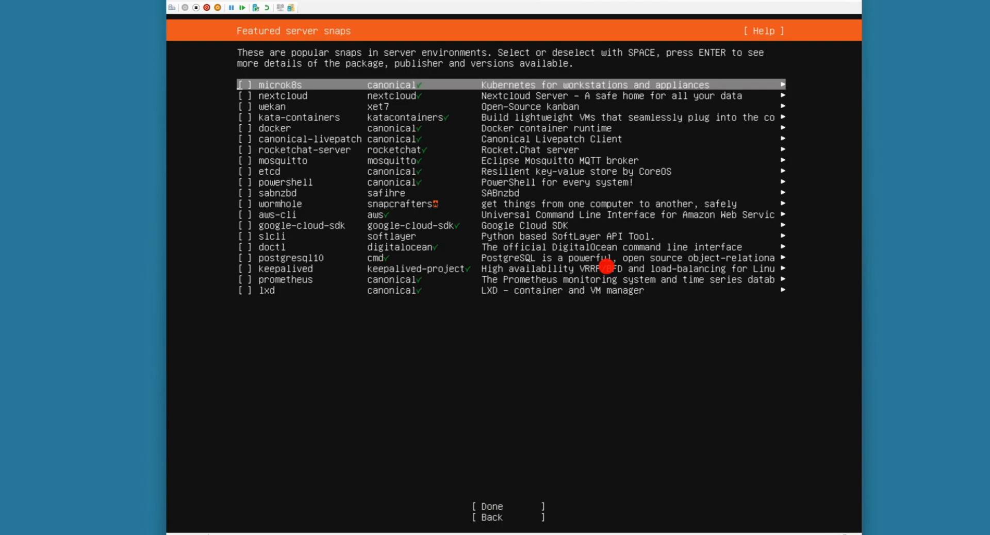
{"action": "key", "text": "Down"}
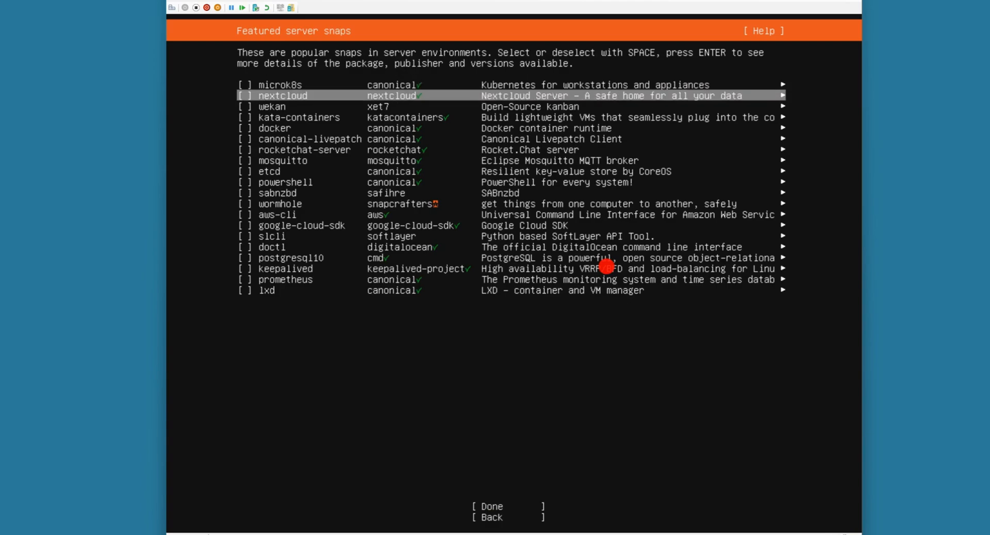
{"action": "key", "text": "Down"}
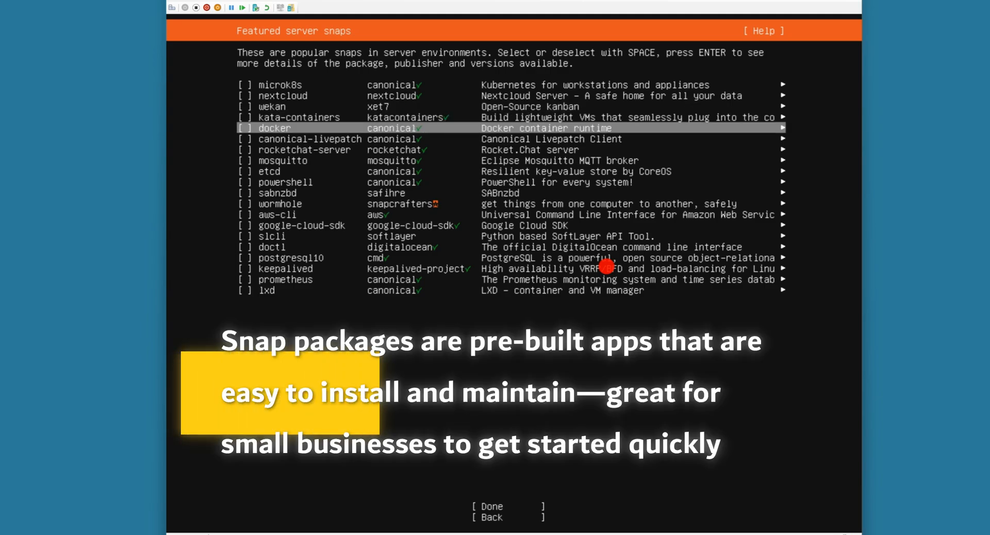
{"action": "key", "text": "down"}
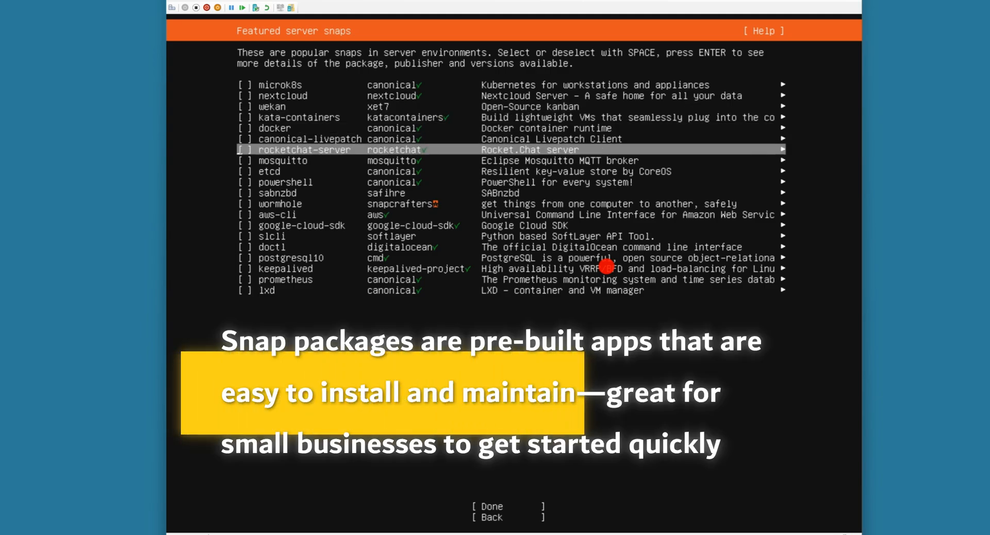
{"action": "key", "text": "Down"}
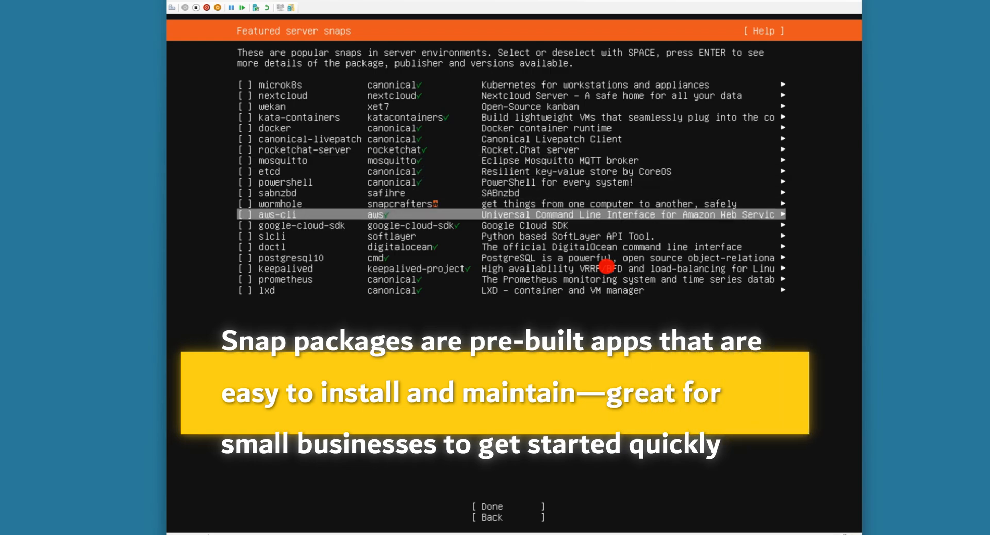
{"action": "key", "text": "Down"}
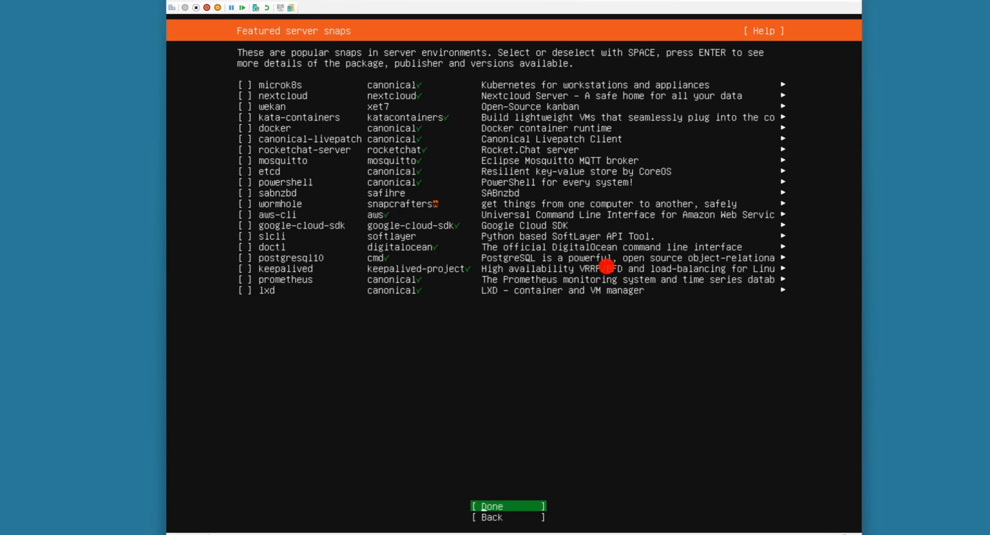
{"action": "left_click", "coordinate": [491, 506]}
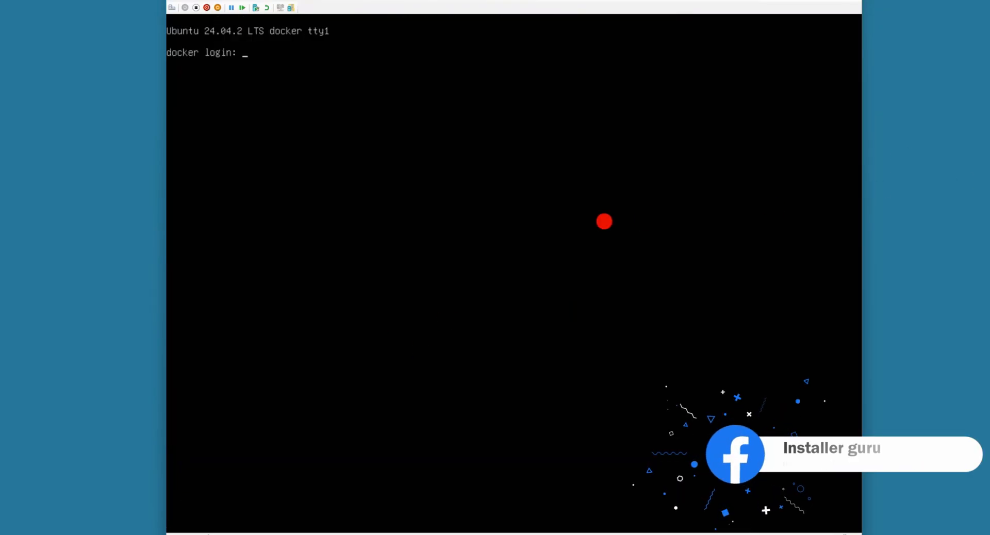
- Enter the login name docker at the server's login prompt
{"action": "type", "text": "docker"}
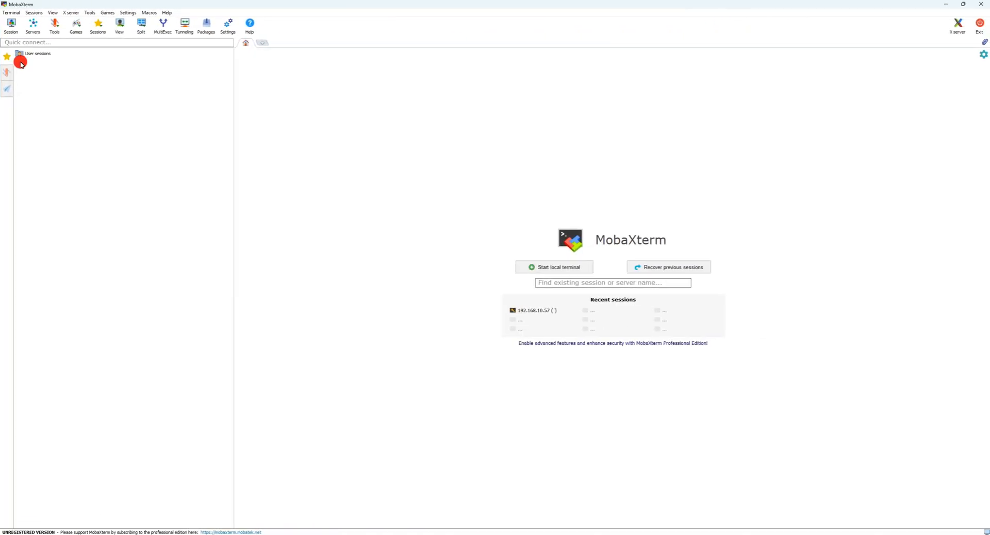
{"action": "mouse_move", "coordinate": [11, 23]}
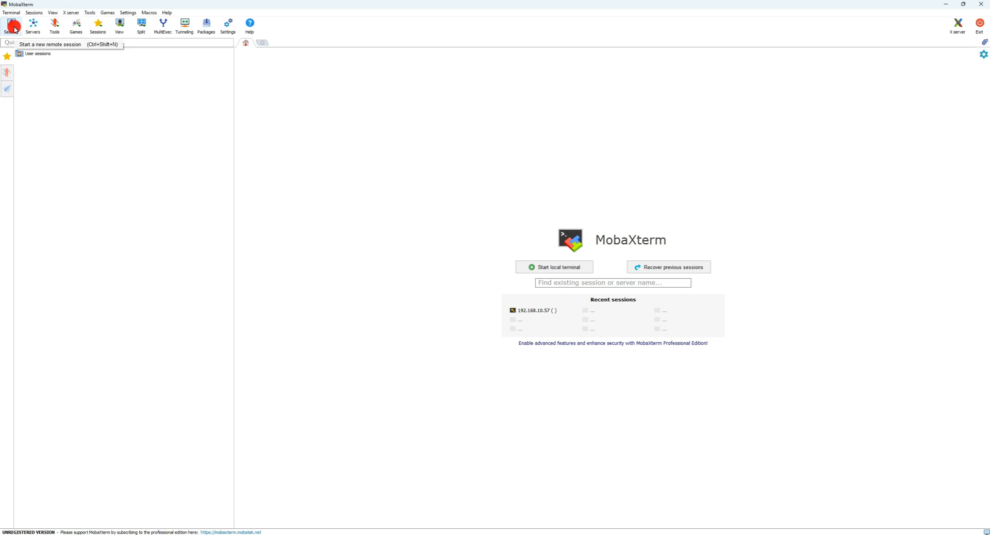
- Create a new SSH session to remote host 192.168.10.56 without a specified username
{"action": "left_click", "coordinate": [10, 25]}
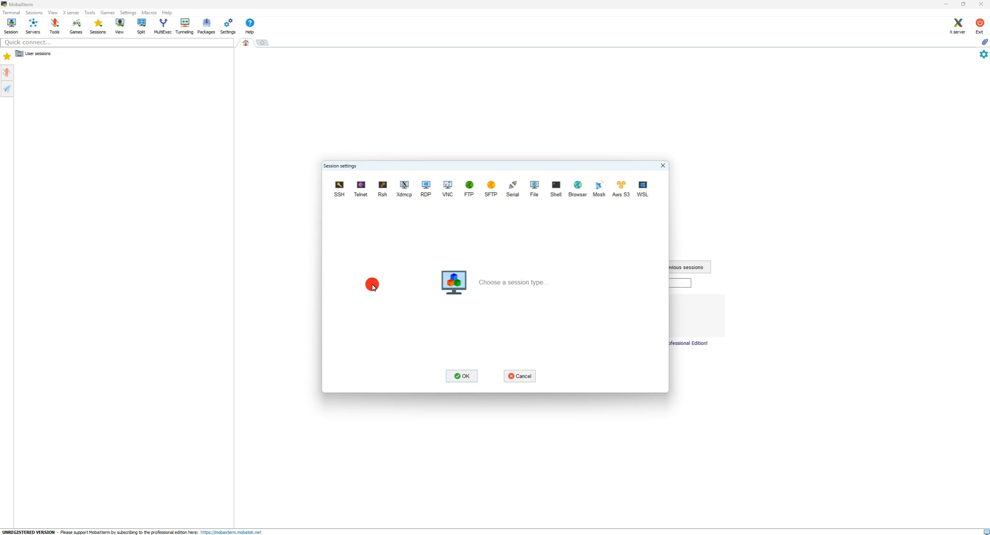
{"action": "left_click", "coordinate": [338, 187]}
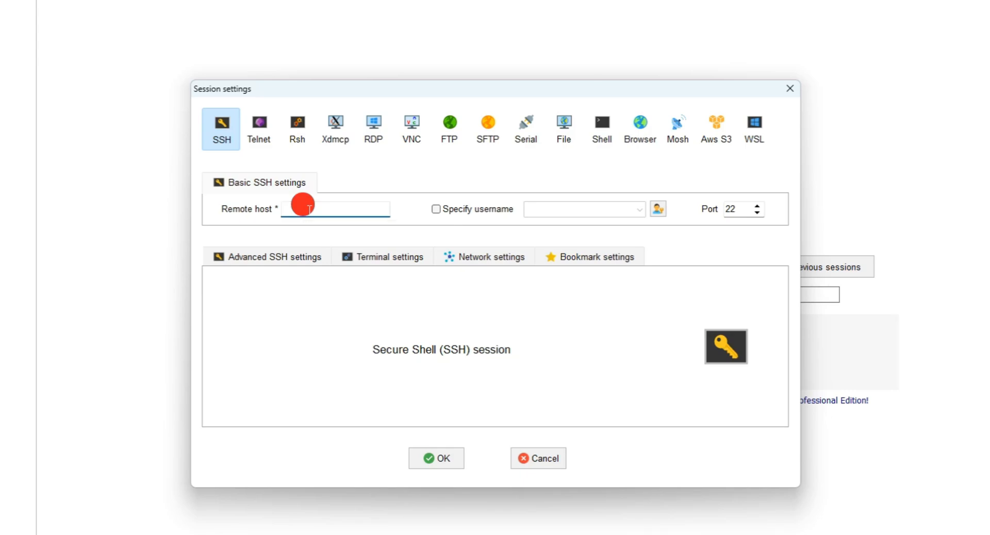
{"action": "type", "text": "19"}
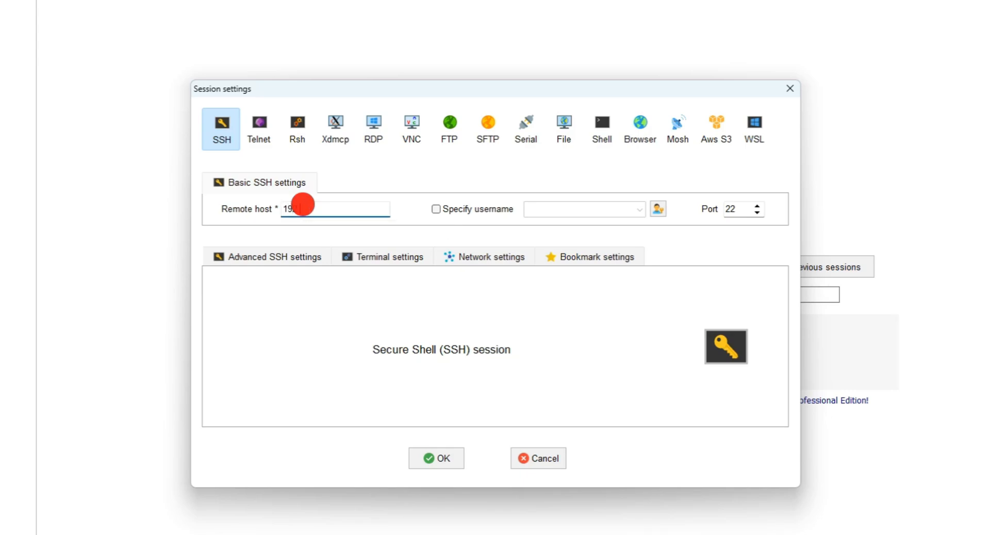
{"action": "type", "text": "192.168.10.56"}
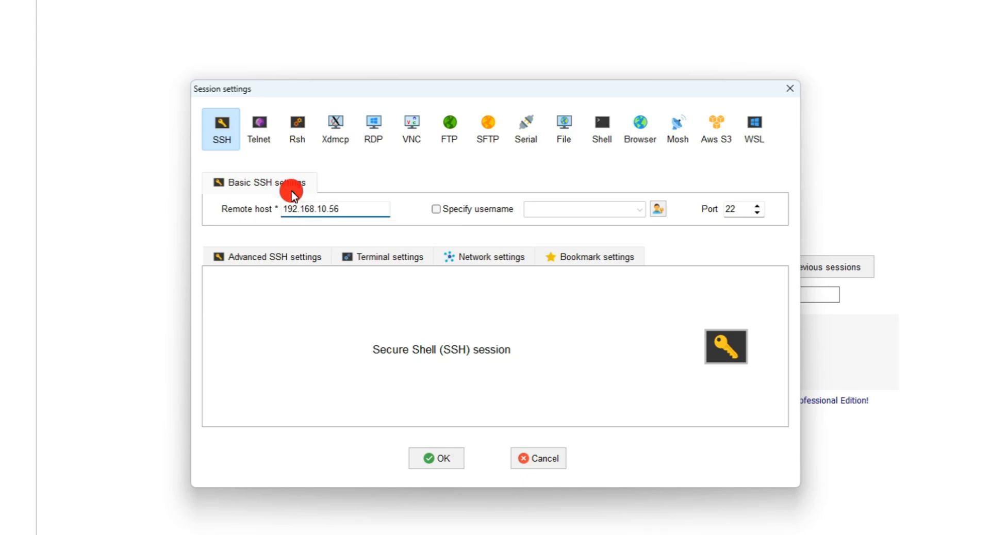
{"action": "left_click", "coordinate": [435, 209]}
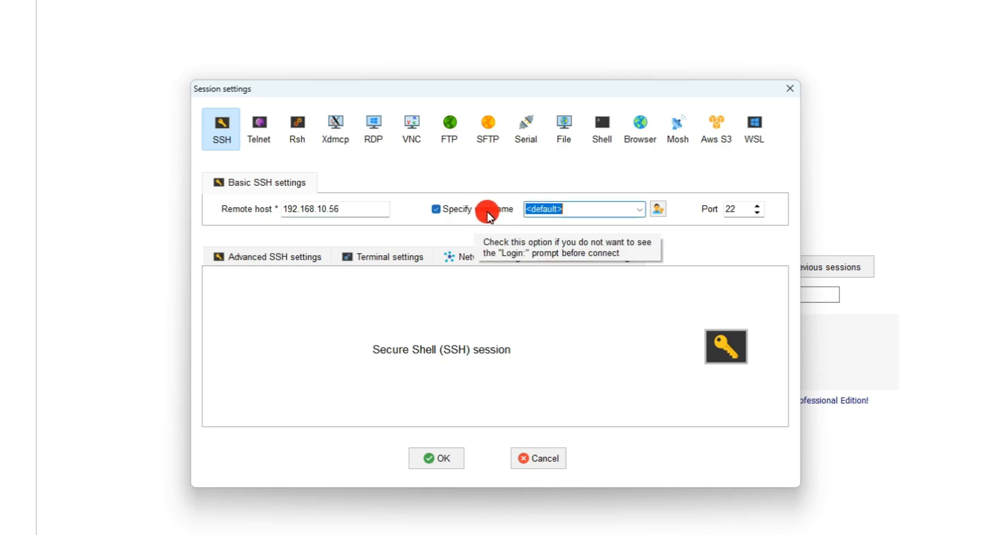
{"action": "left_click", "coordinate": [435, 210]}
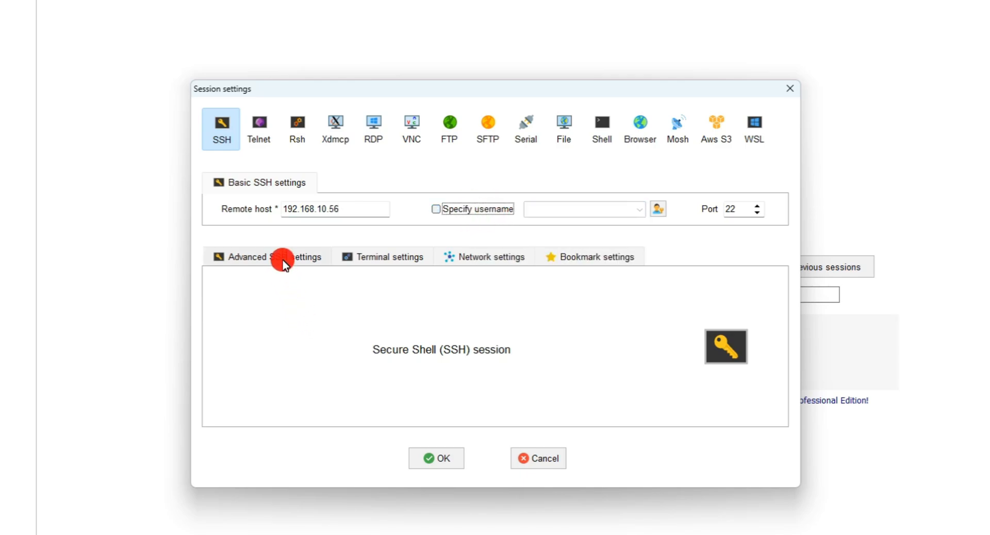
- Choose the Soft pastel terminal colour scheme for the session and confirm it
{"action": "left_click", "coordinate": [389, 256]}
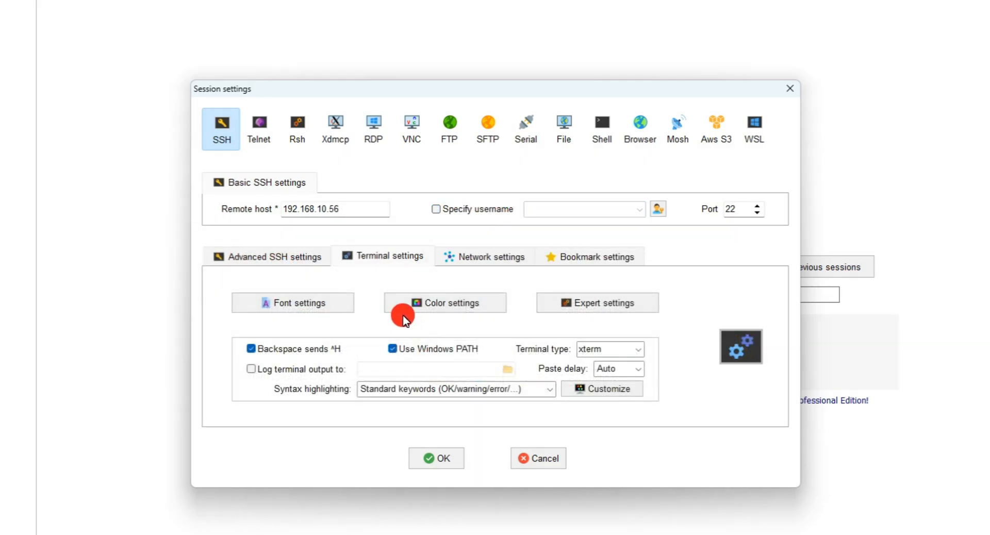
{"action": "left_click", "coordinate": [445, 302]}
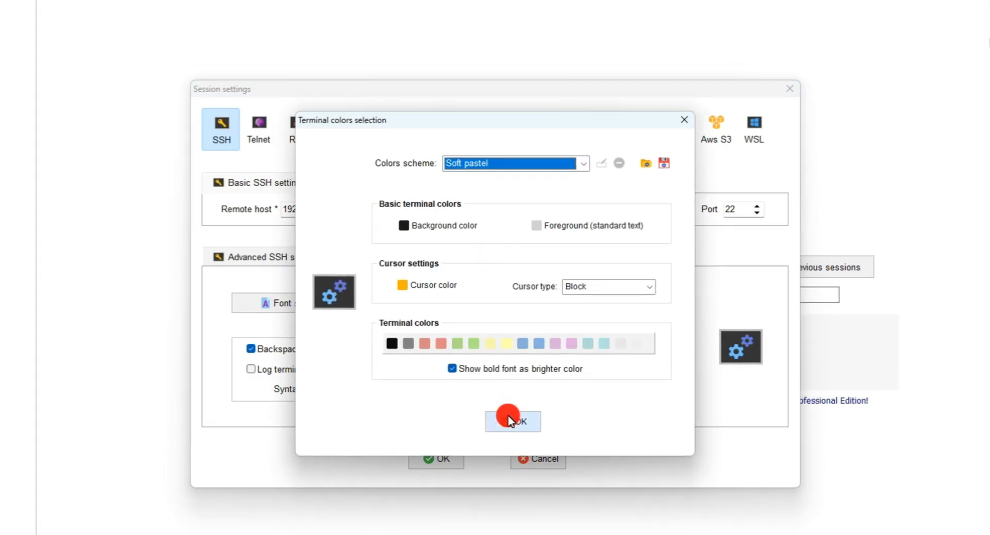
{"action": "left_click", "coordinate": [512, 421]}
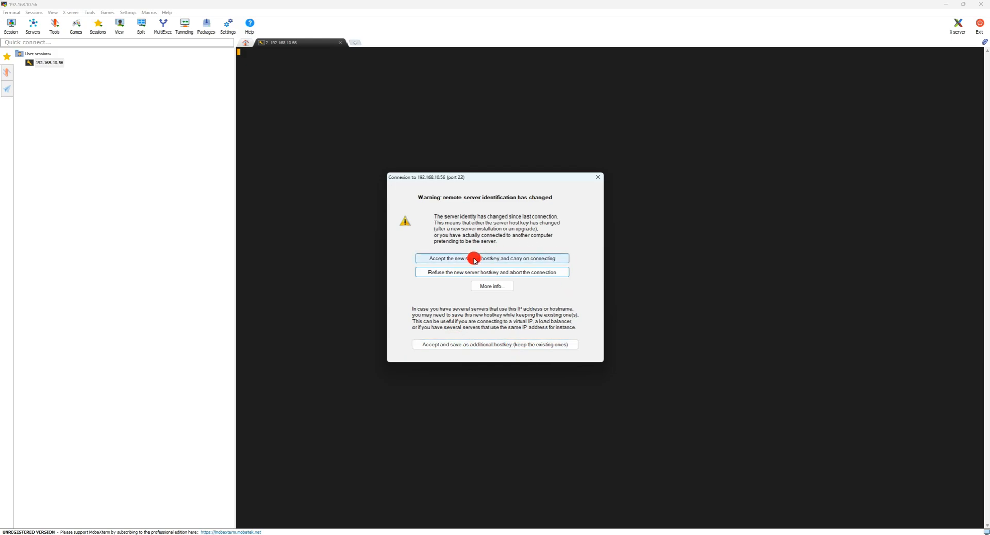
- Accept the server's new host key, connect as docker and run sudo apt upgrade
{"action": "left_click", "coordinate": [491, 258]}
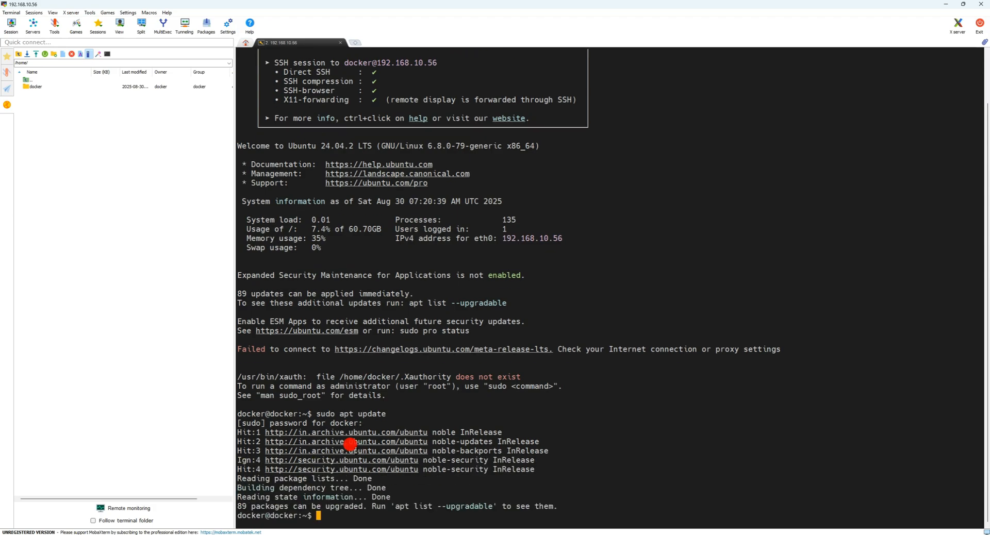
{"action": "type", "text": "sudo apt upgrade"}
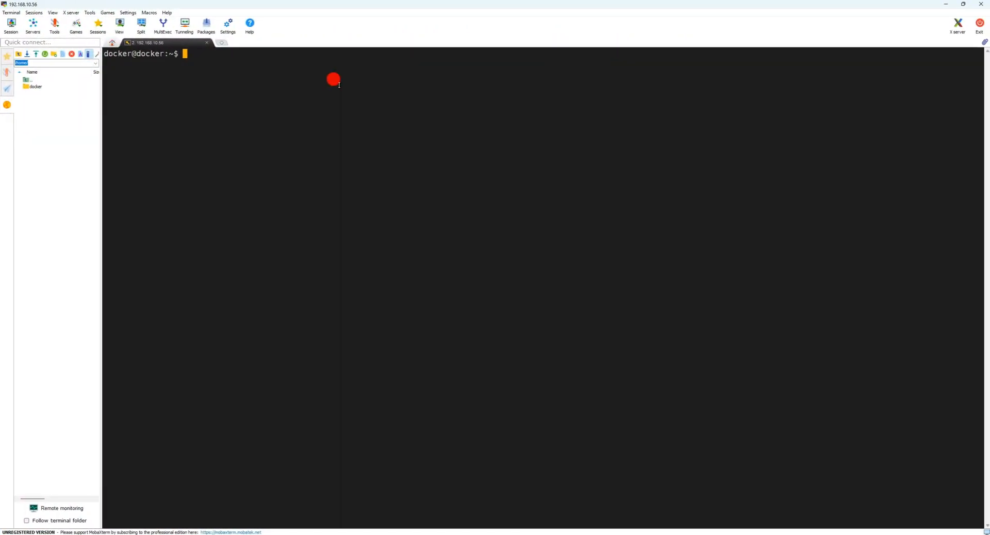
- Switch to a root shell and install docker.io with apt, confirming the dependencies
{"action": "type", "text": "sudo"}
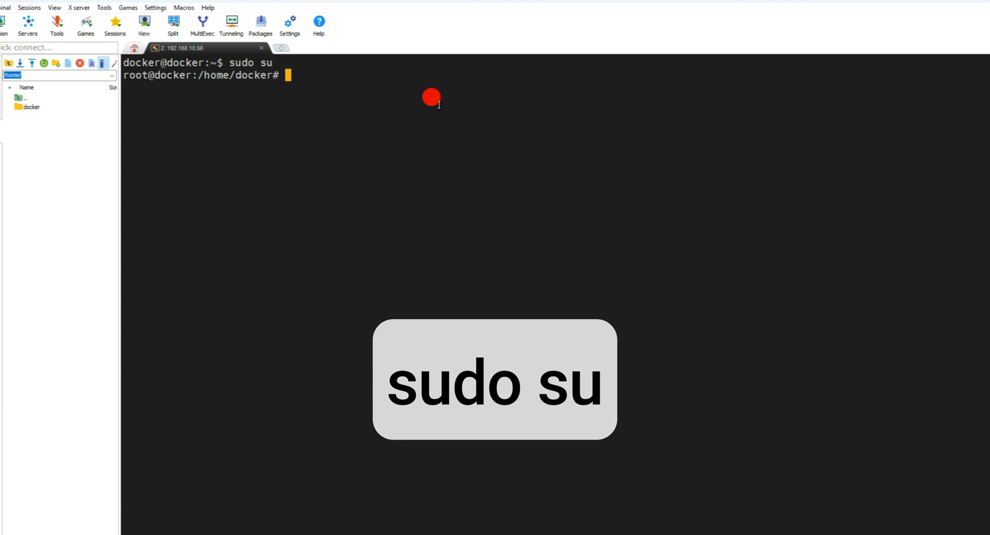
{"action": "type", "text": "sudo passw"}
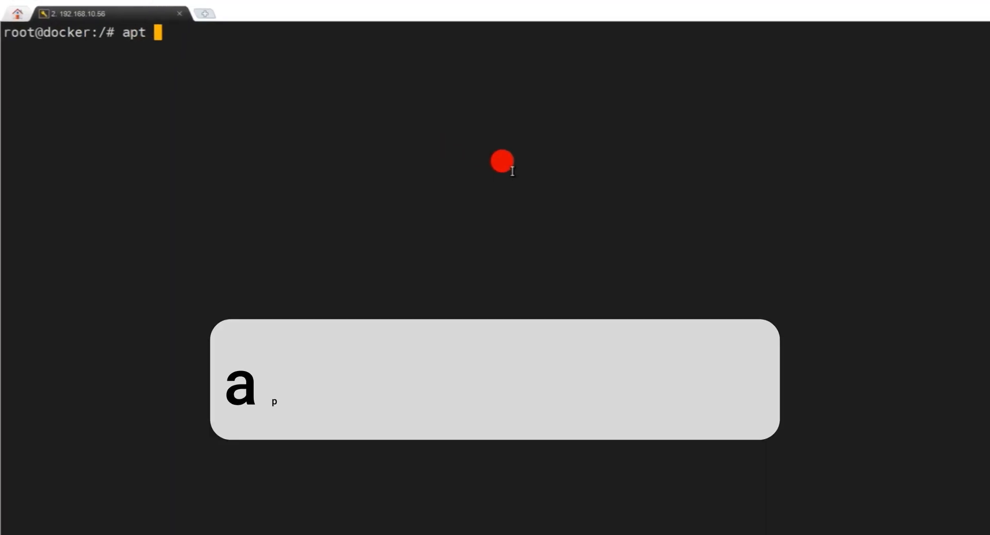
{"action": "type", "text": "install d"}
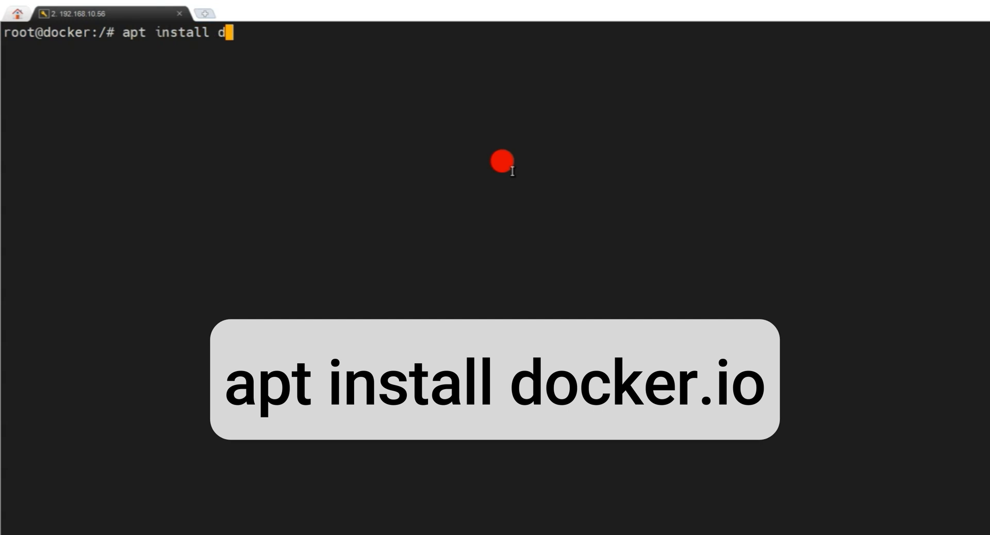
{"action": "type", "text": "ocker.io"}
{"action": "type", "text": "y"}
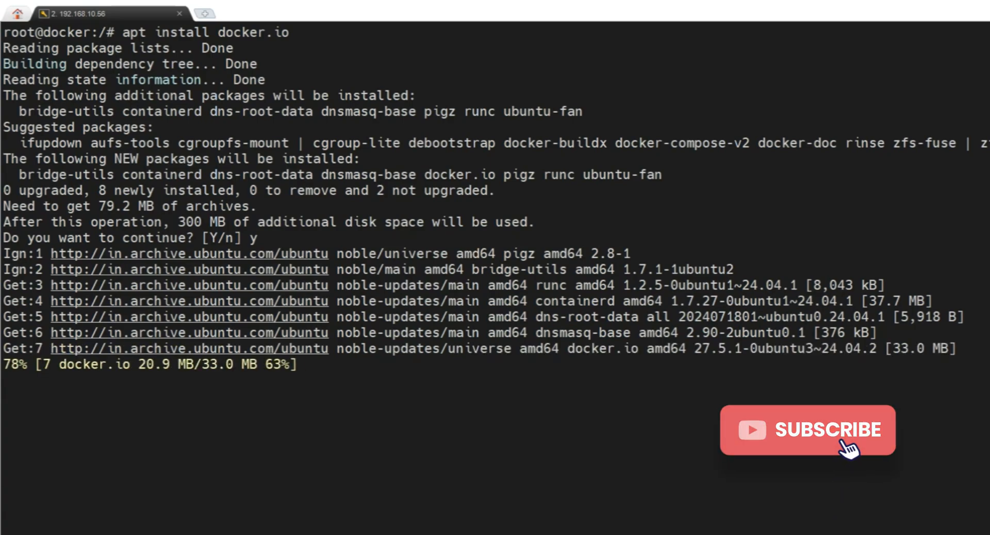
{"action": "left_click", "coordinate": [807, 430]}
{"action": "type", "text": "apt install docker-compose"}
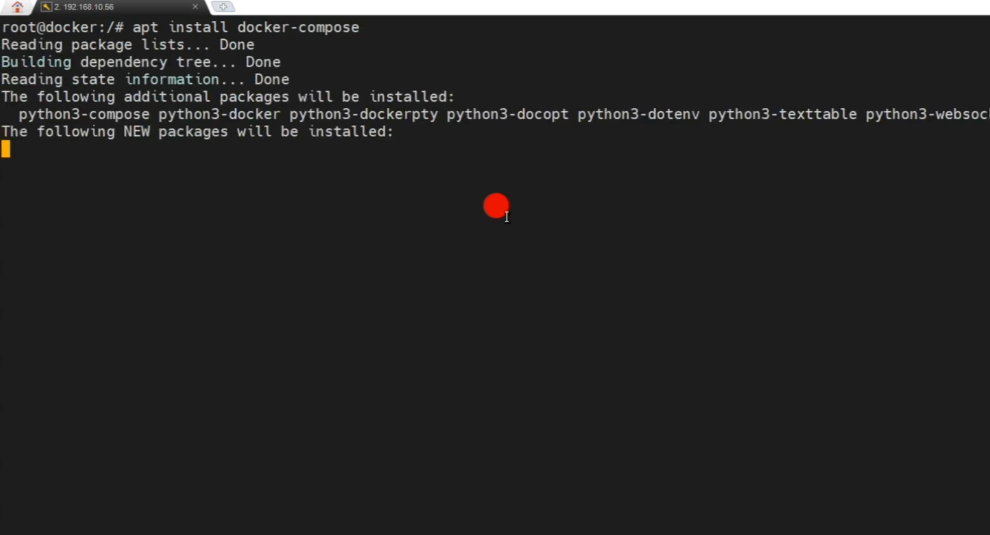
- Confirm the docker-compose install, then check docker version and docker-compose --version
{"action": "type", "text": "y"}
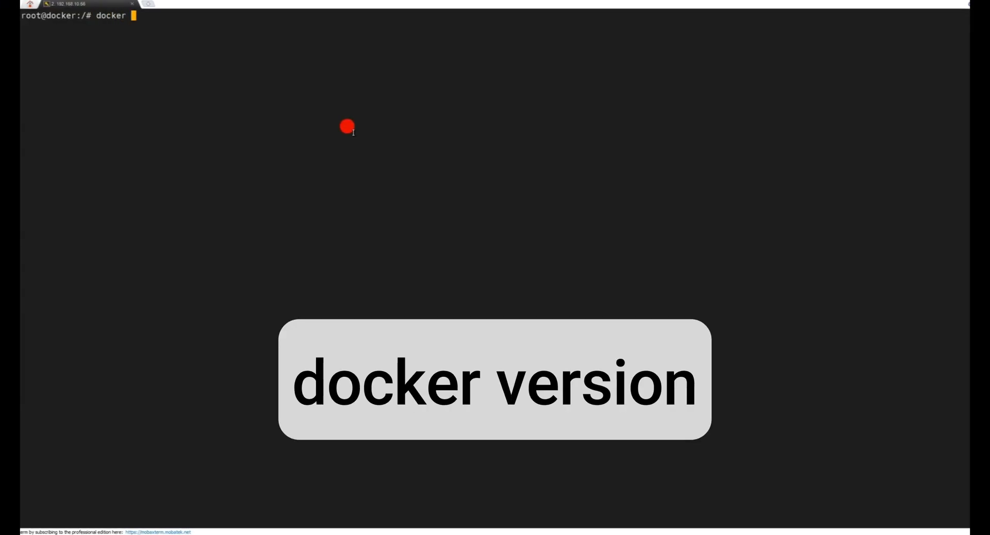
{"action": "type", "text": "version"}
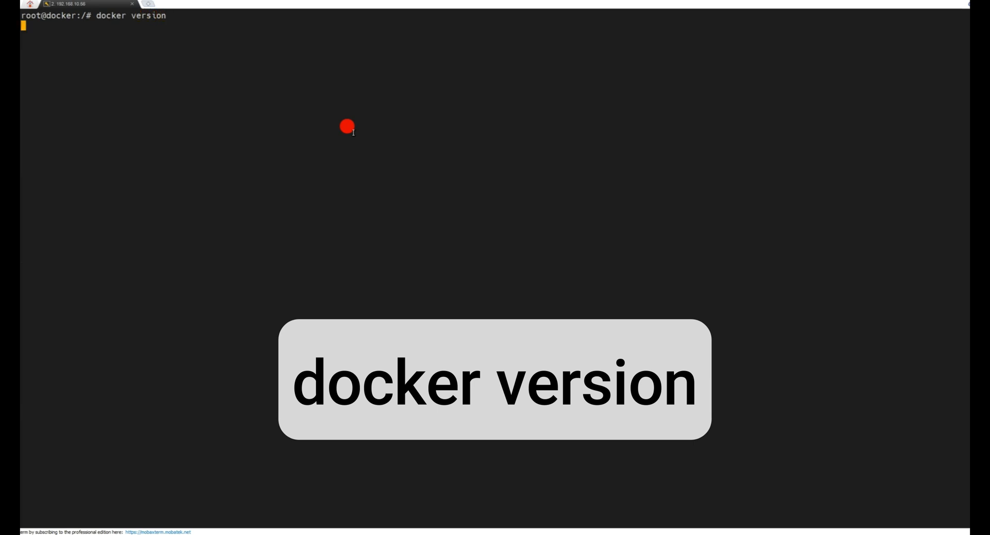
{"action": "type", "text": "docker-compose --version"}
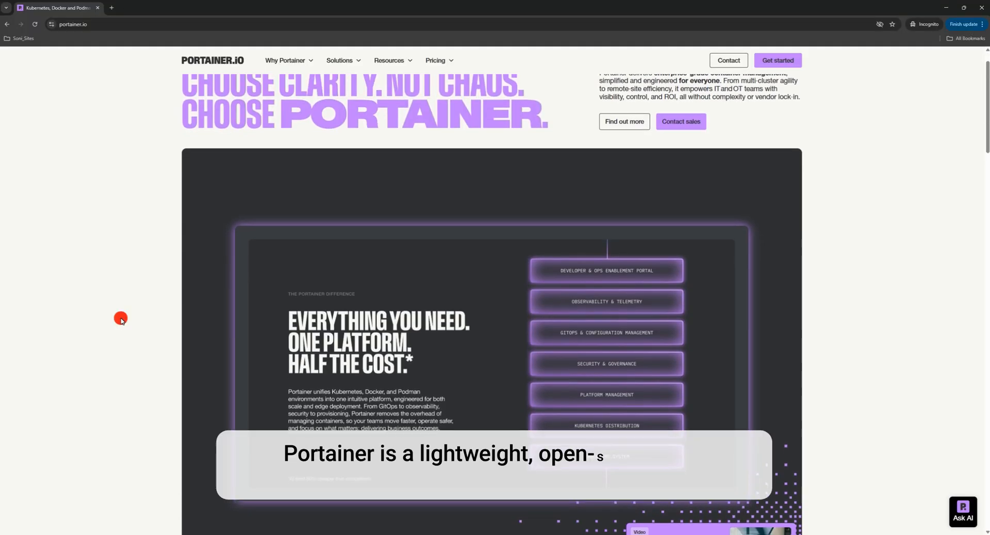
- Scroll the portainer.io homepage down to the Portainer architecture diagram
{"action": "scroll", "scroll_direction": "down", "scroll_amount": 3}
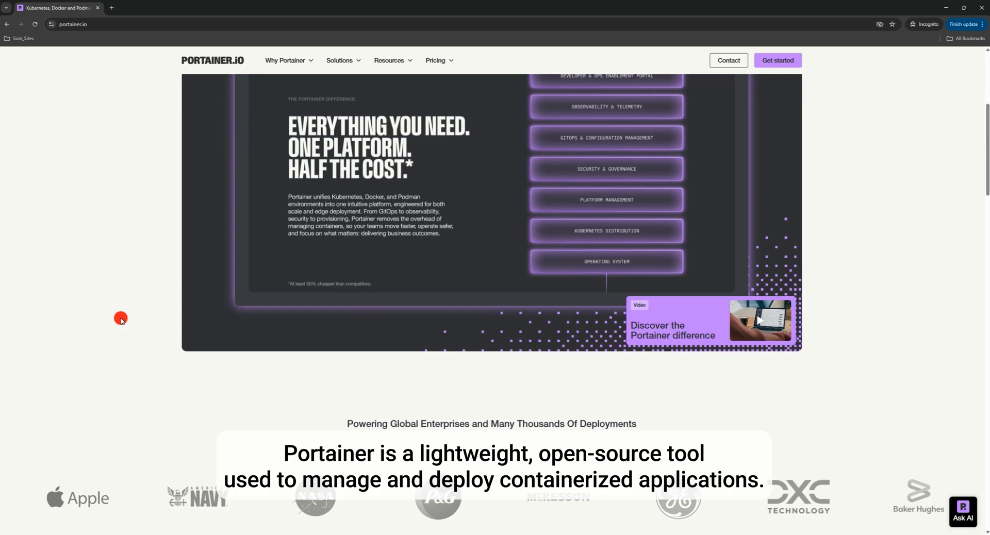
{"action": "scroll", "scroll_direction": "down", "scroll_amount": 3}
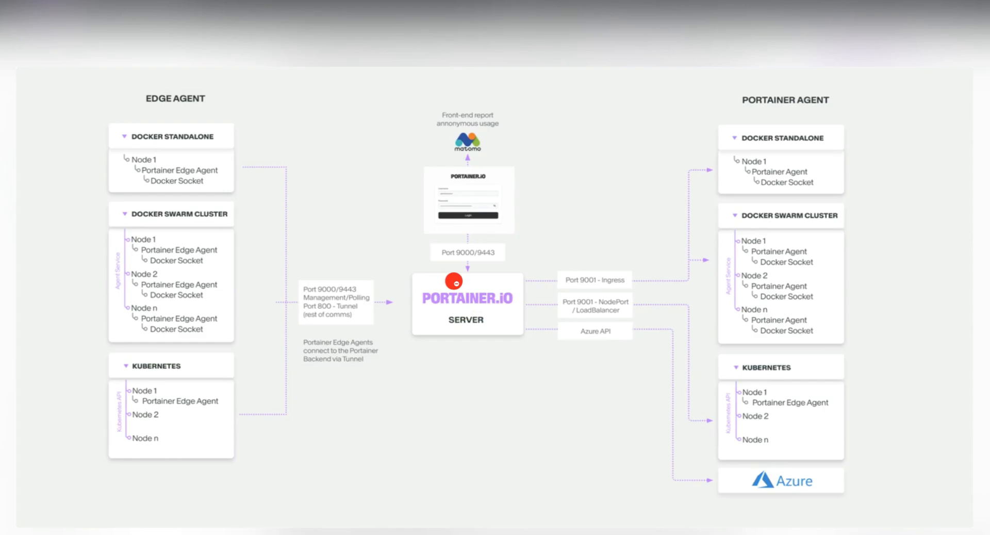
{"action": "mouse_move", "coordinate": [934, 491]}
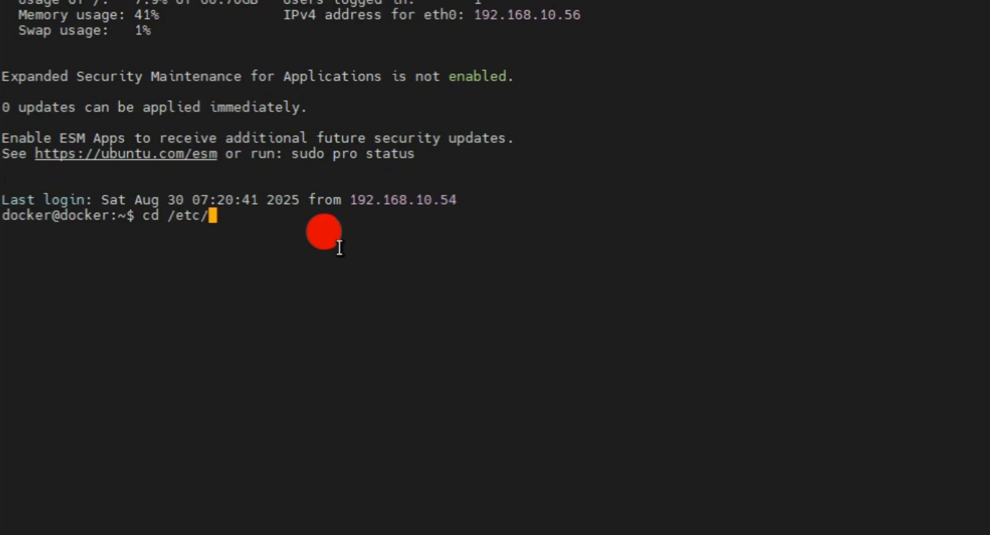
- List /etc/ssh, then view /etc/ssh/sshd_config in nano and scroll through it
{"action": "type", "text": "ssh/"}
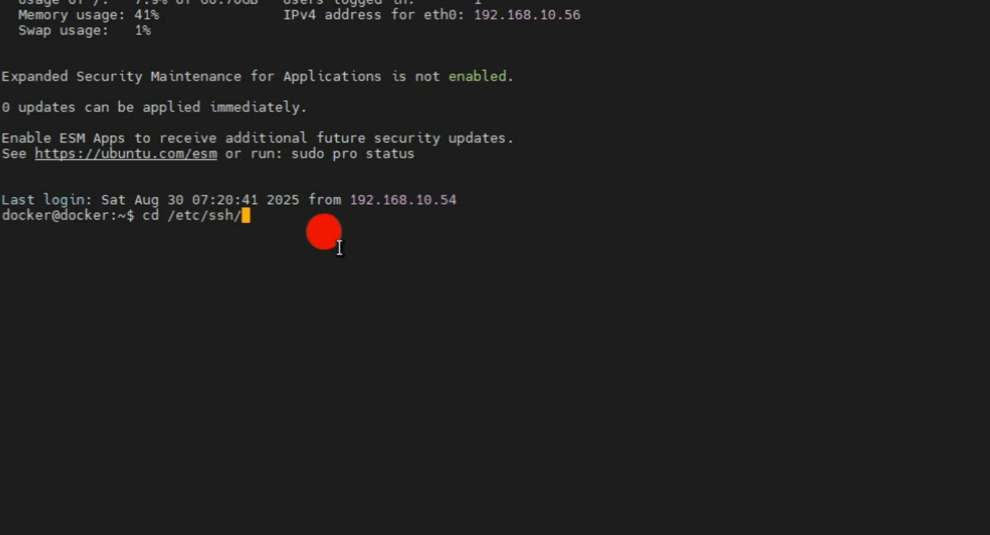
{"action": "type", "text": "ls"}
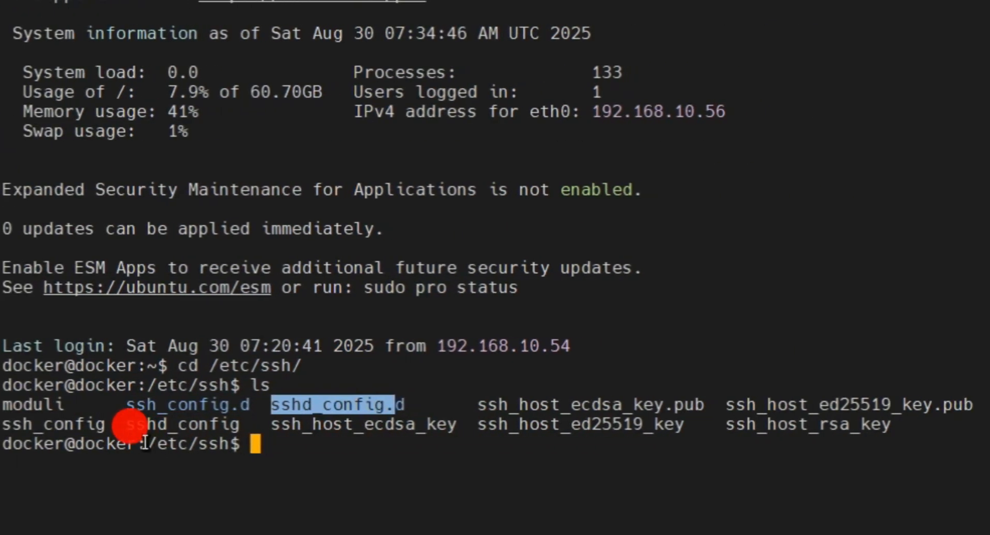
{"action": "type", "text": "sudo nano /etc/"}
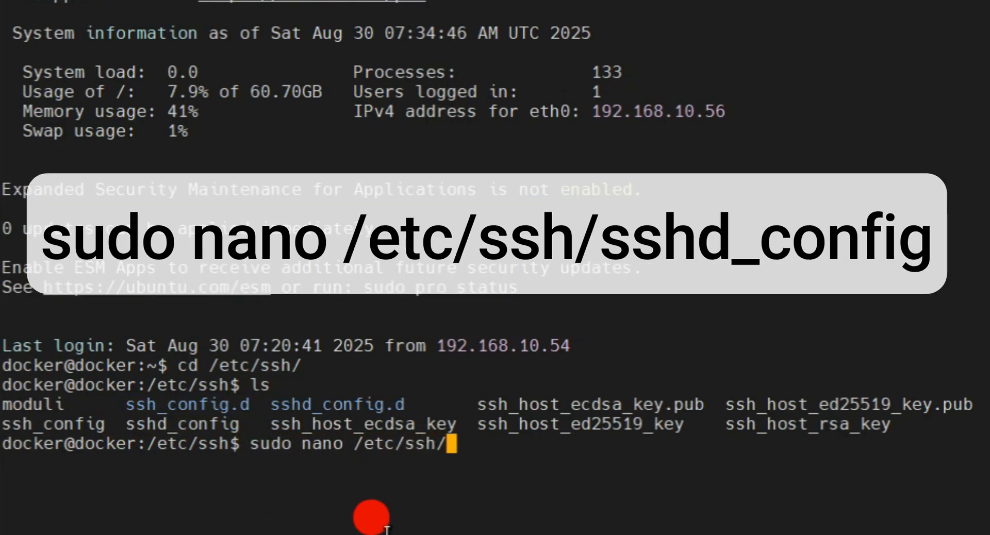
{"action": "type", "text": "ssh"}
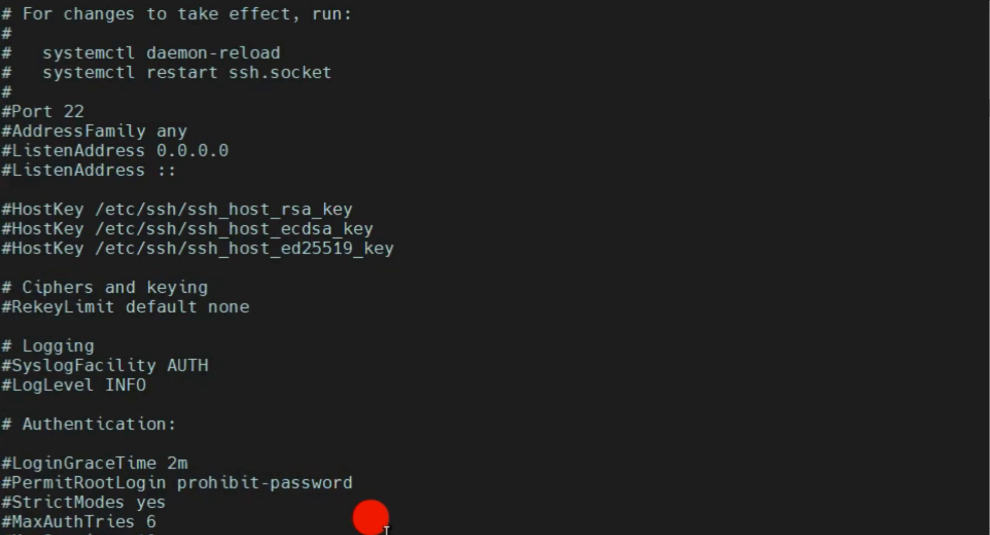
{"action": "scroll", "scroll_direction": "down", "scroll_amount": 3}
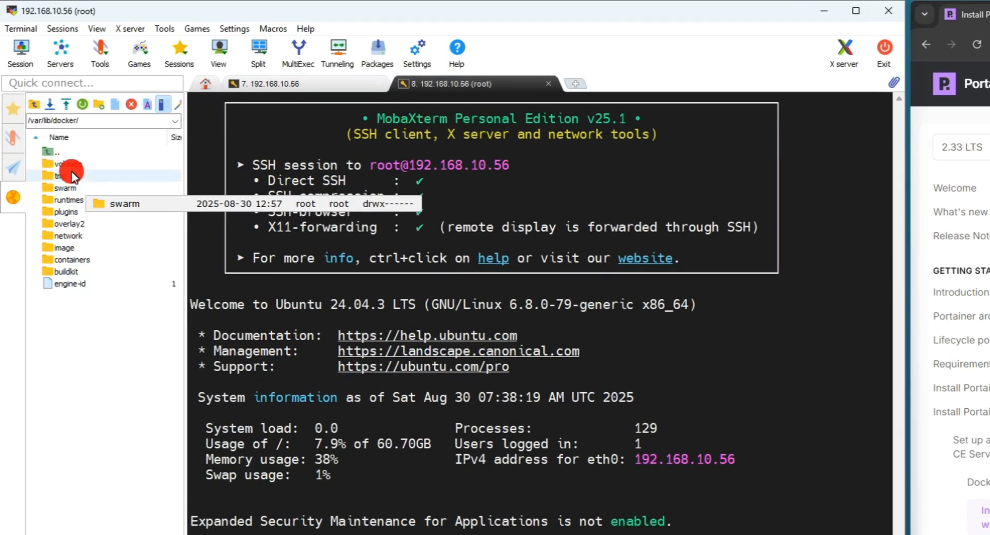
- Browse into /var/lib/docker/volumes in the SFTP sidebar to see portainer_data
{"action": "double_click", "coordinate": [62, 164]}
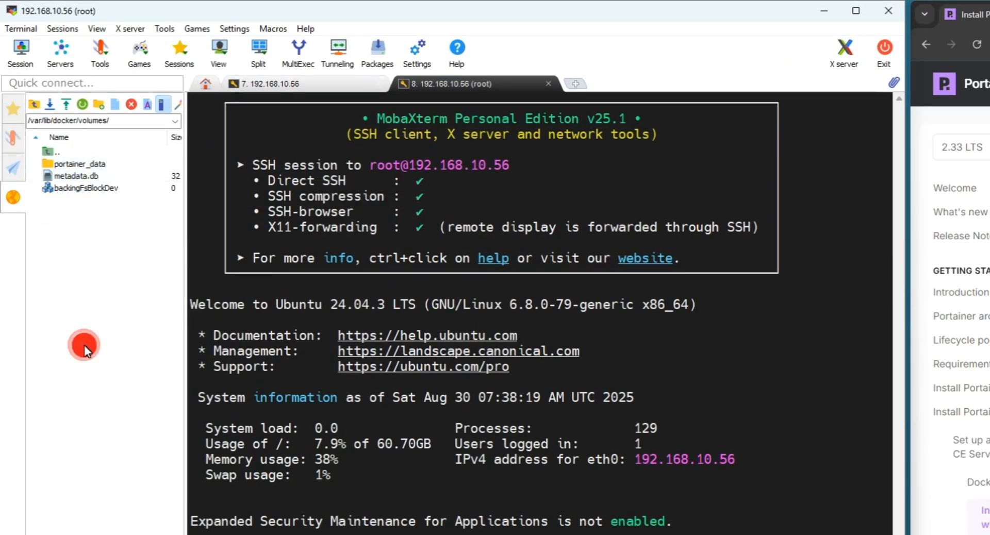
{"action": "double_click", "coordinate": [83, 164]}
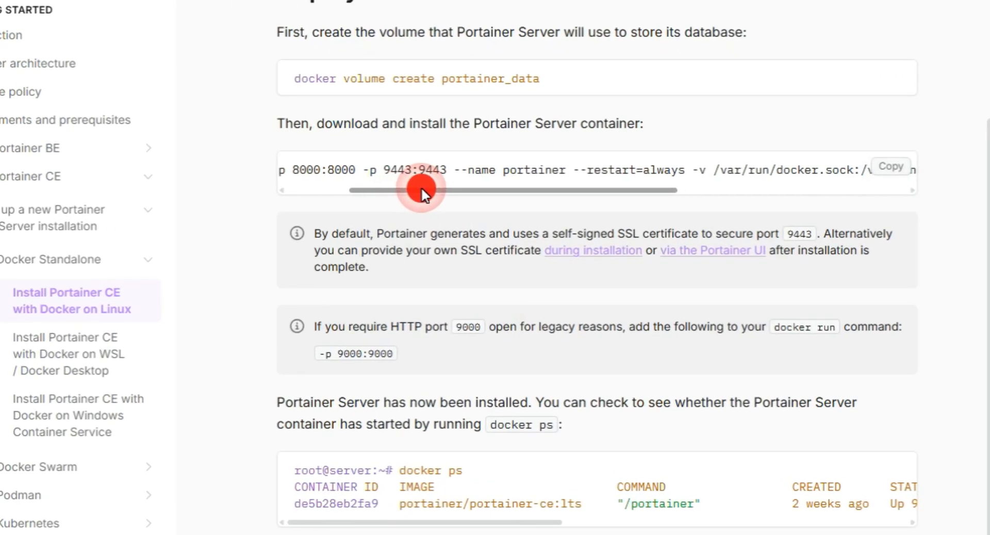
{"action": "left_click_drag", "start_coordinate": [416, 190], "coordinate": [496, 190]}
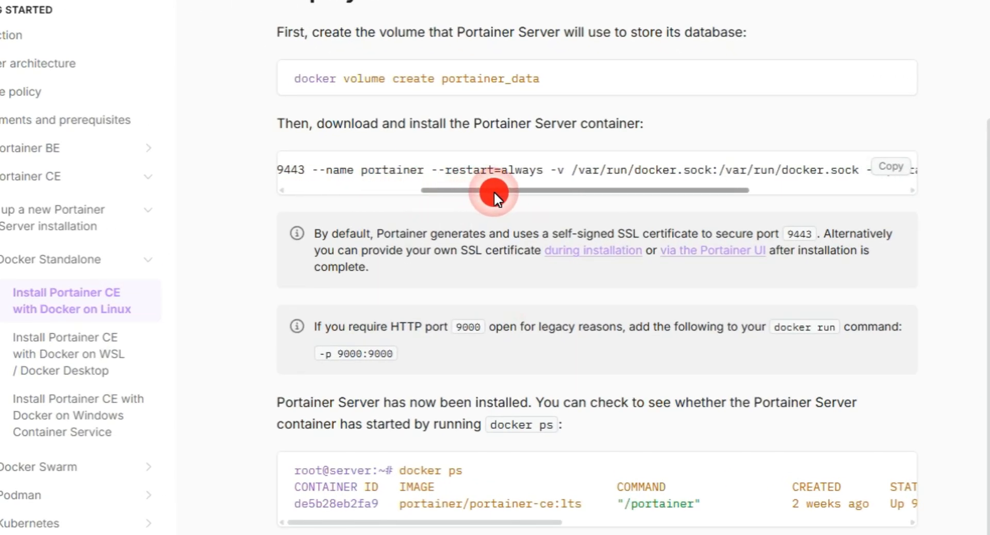
{"action": "left_click_drag", "start_coordinate": [492, 189], "coordinate": [540, 190]}
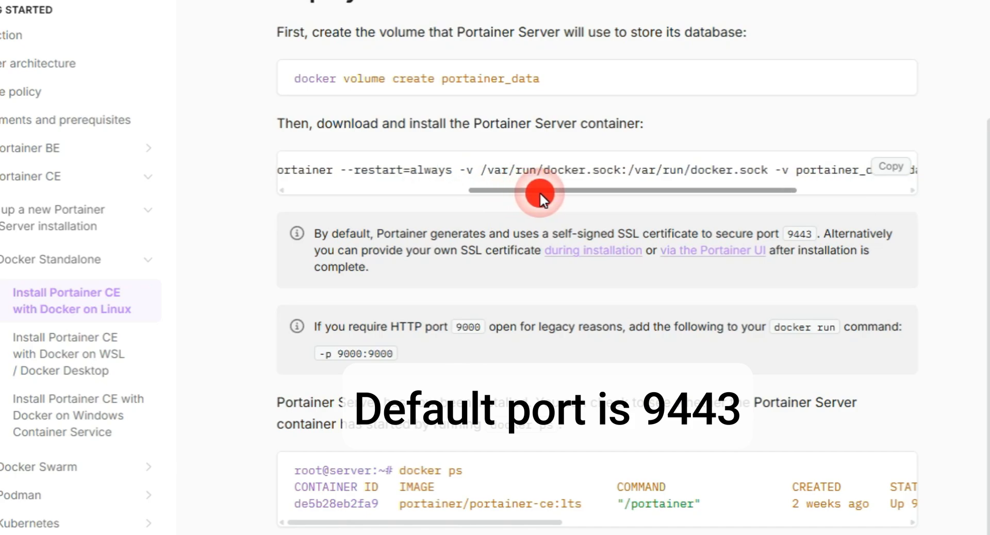
{"action": "left_click_drag", "start_coordinate": [539, 189], "coordinate": [685, 189]}
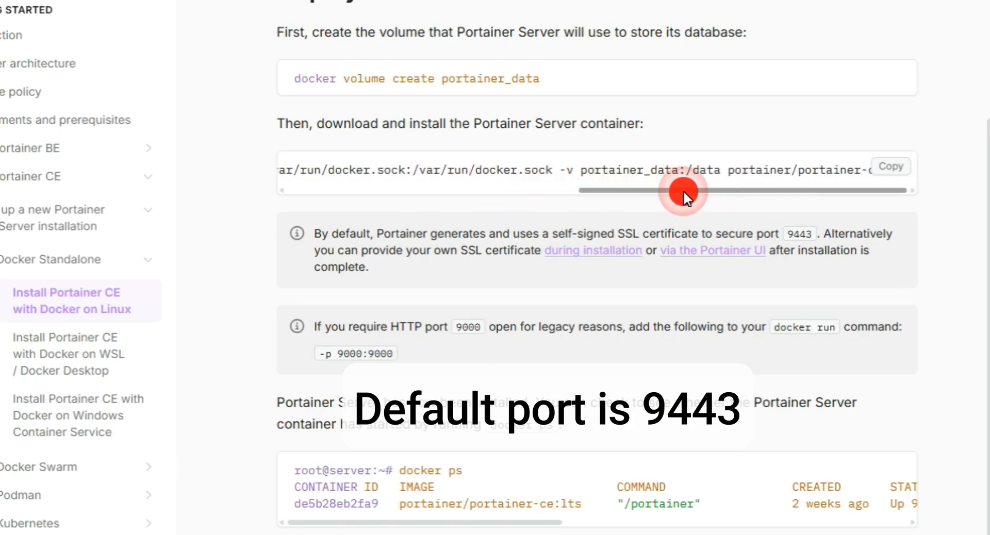
{"action": "left_click_drag", "start_coordinate": [682, 190], "coordinate": [428, 189]}
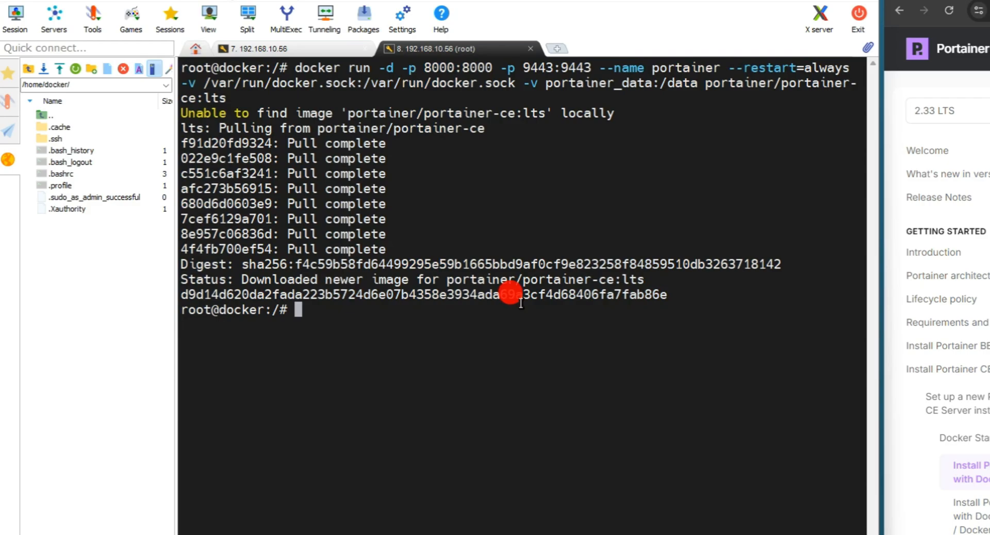
- List the running Docker containers with docker ps
{"action": "type", "text": "docker ps"}
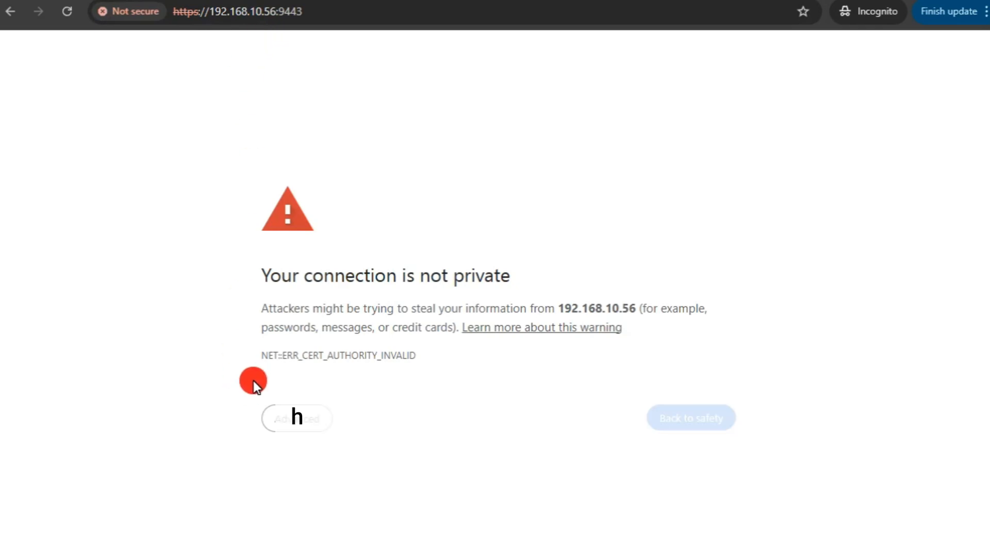
- Proceed past the certificate warning, enter the admin password and opt out of anonymous statistics
{"action": "left_click", "coordinate": [296, 419]}
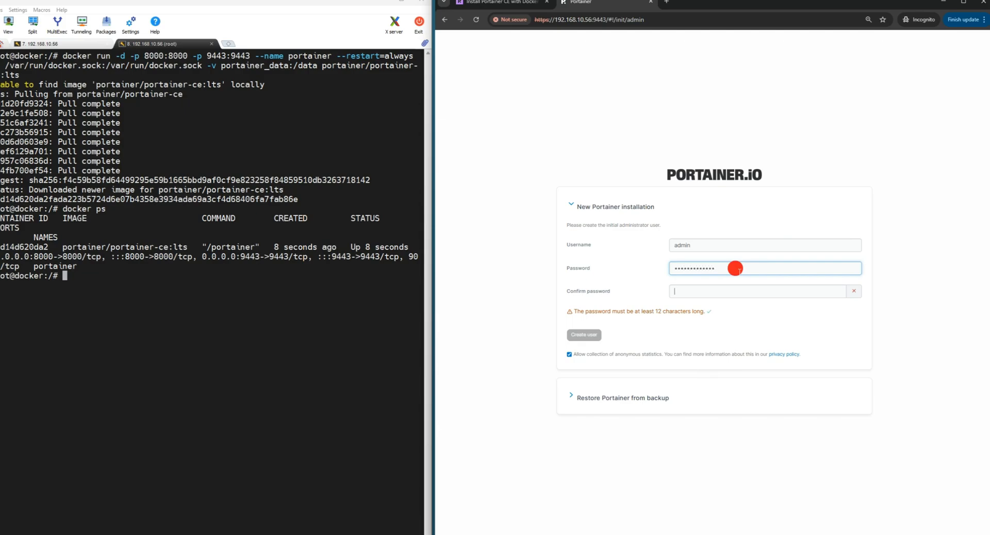
{"action": "type", "text": "••••••"}
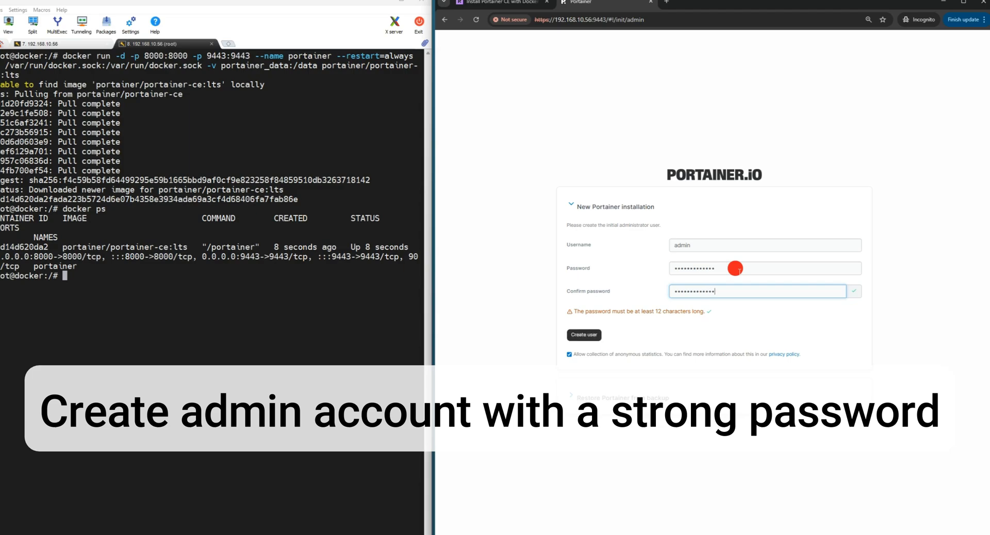
{"action": "left_click", "coordinate": [569, 354]}
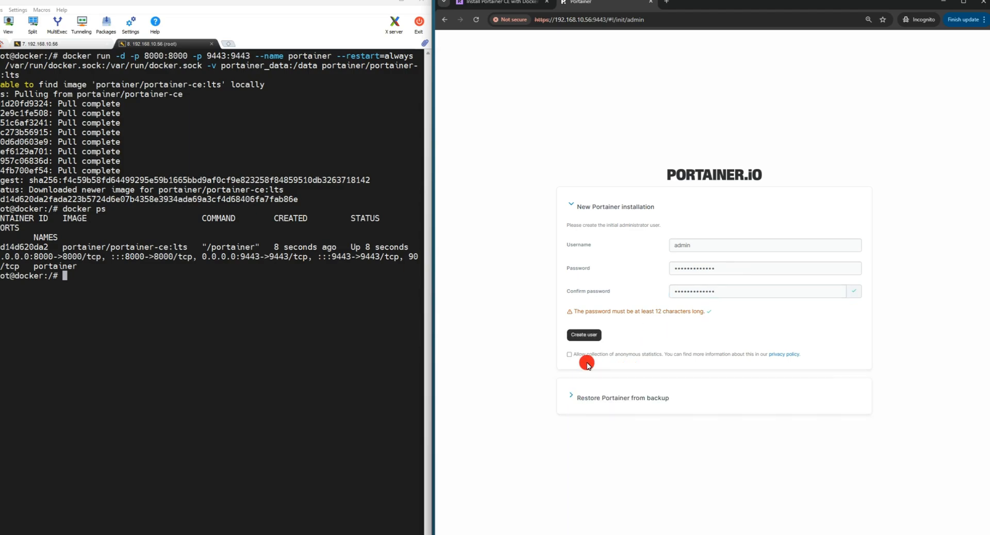
{"action": "left_click", "coordinate": [582, 334]}
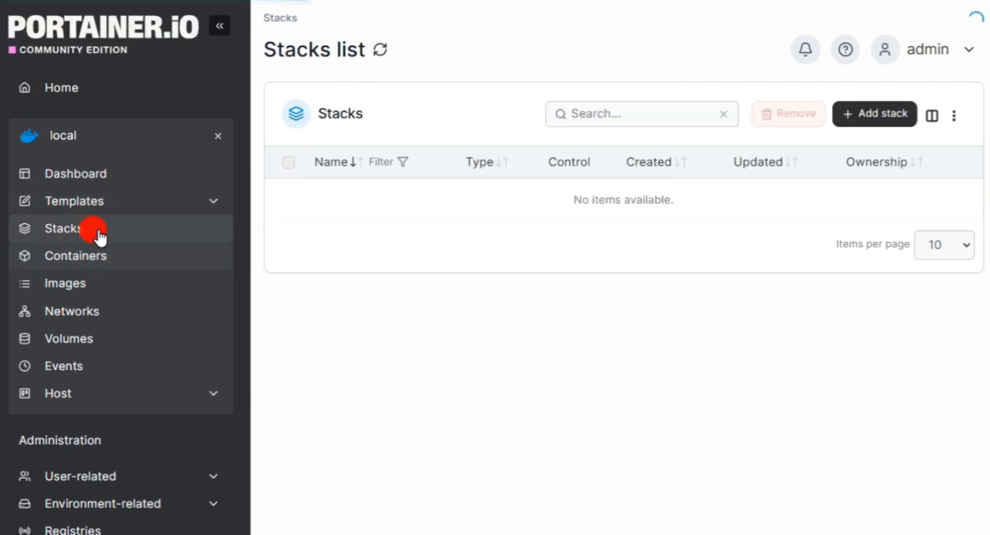
{"action": "left_click", "coordinate": [75, 255]}
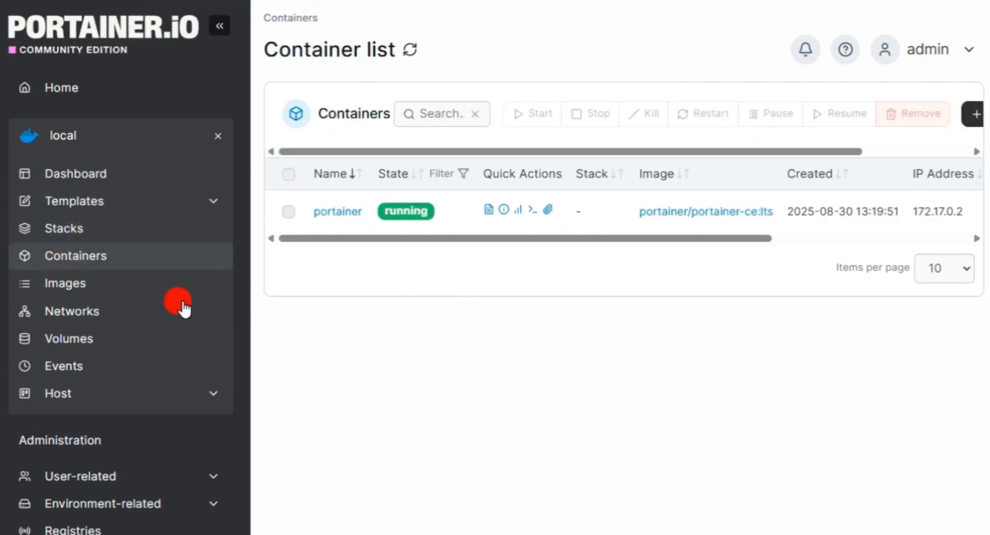
{"action": "left_click", "coordinate": [71, 310]}
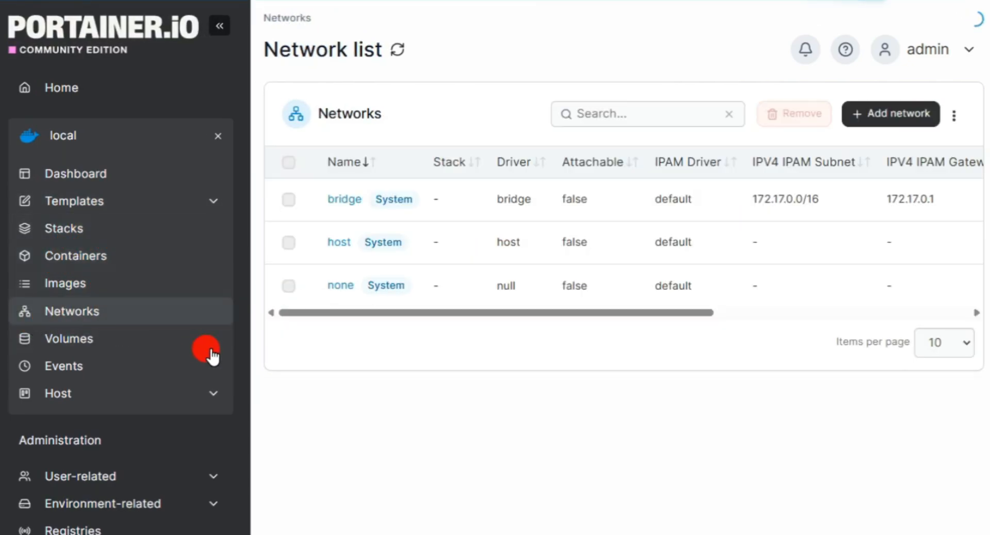
{"action": "left_click", "coordinate": [69, 339]}
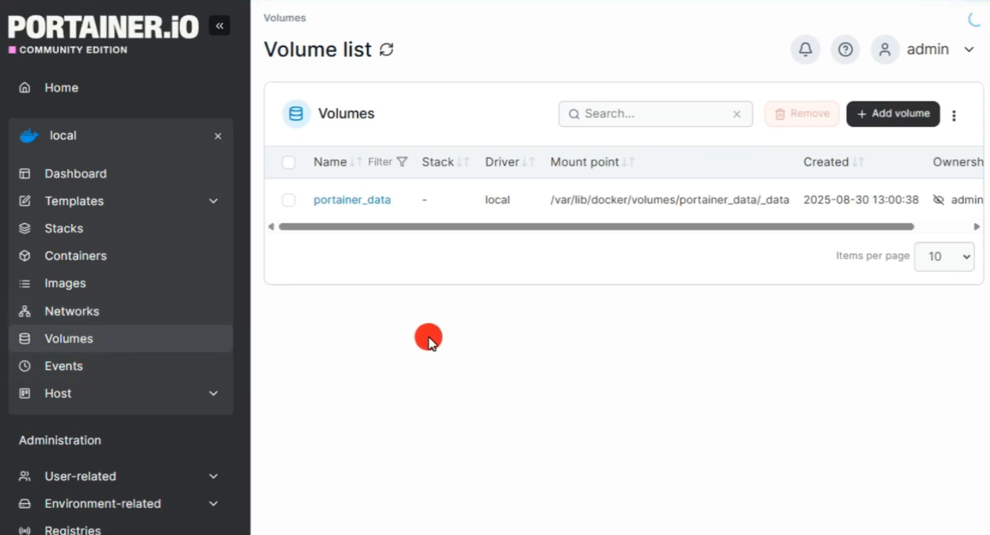
{"action": "left_click", "coordinate": [63, 228]}
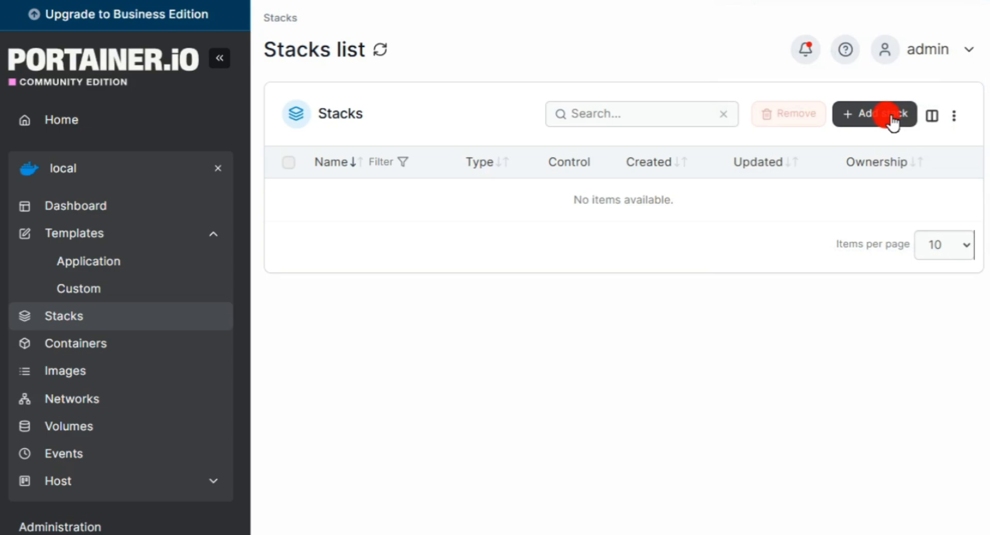
- Start a new stack with the Upload build method and look over the form
{"action": "left_click", "coordinate": [874, 113]}
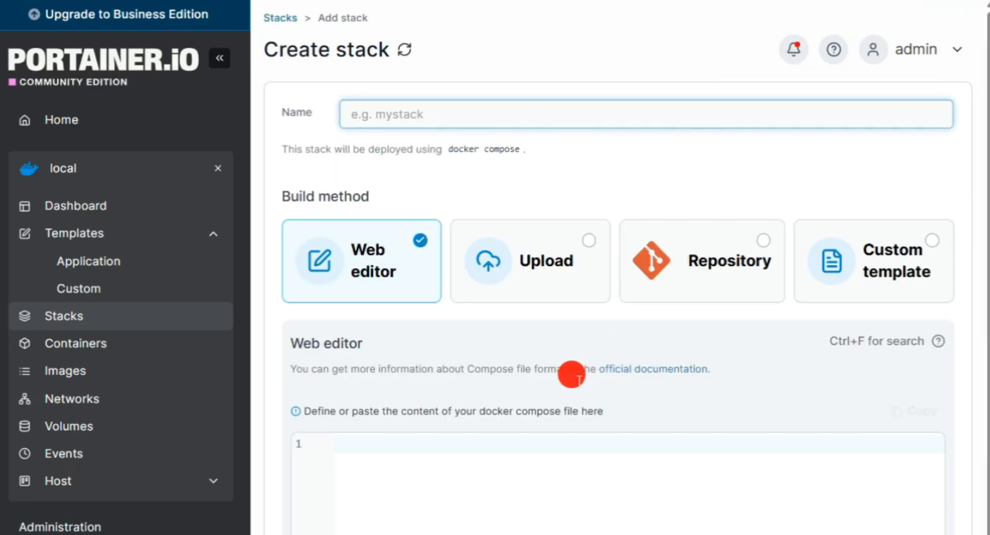
{"action": "mouse_move", "coordinate": [624, 530]}
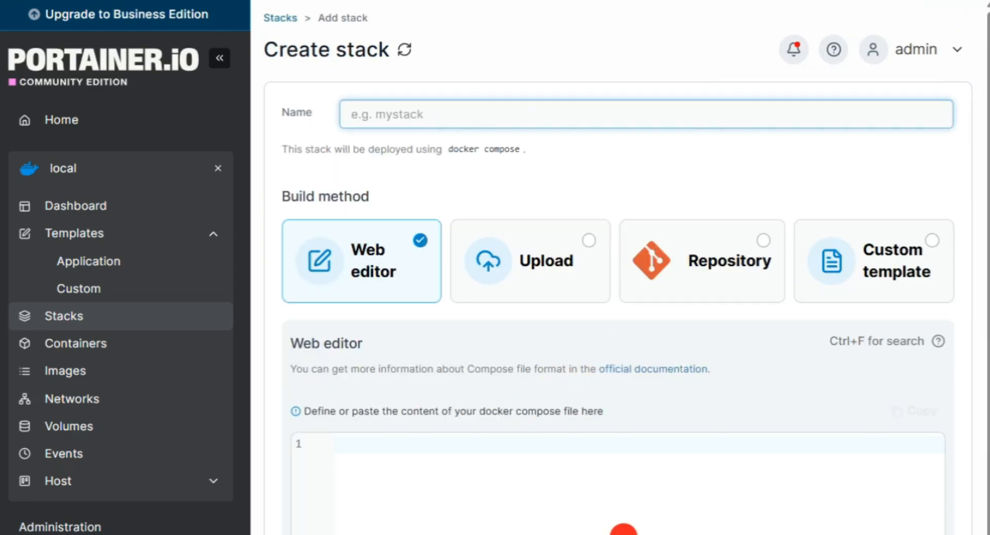
{"action": "left_click", "coordinate": [529, 261]}
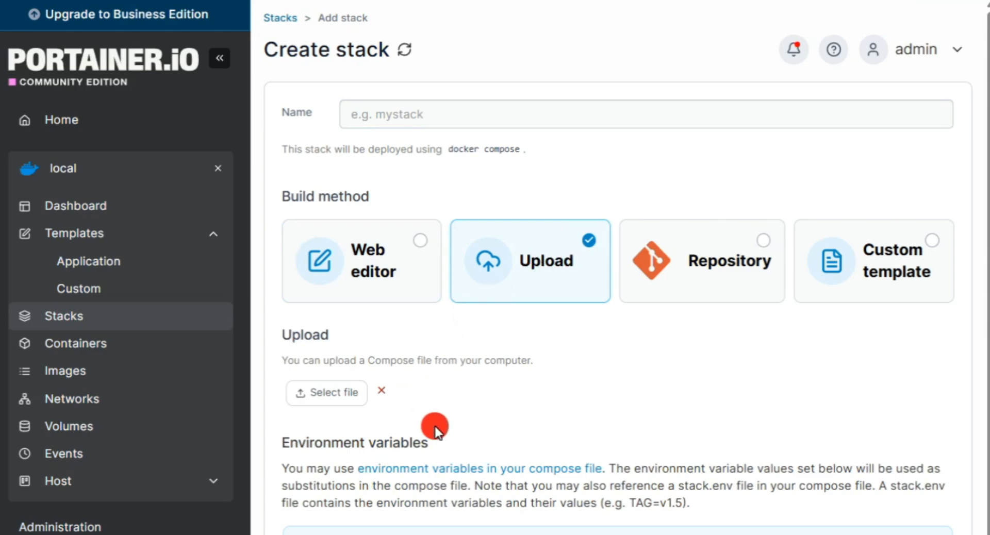
{"action": "scroll", "scroll_direction": "down", "scroll_amount": 3}
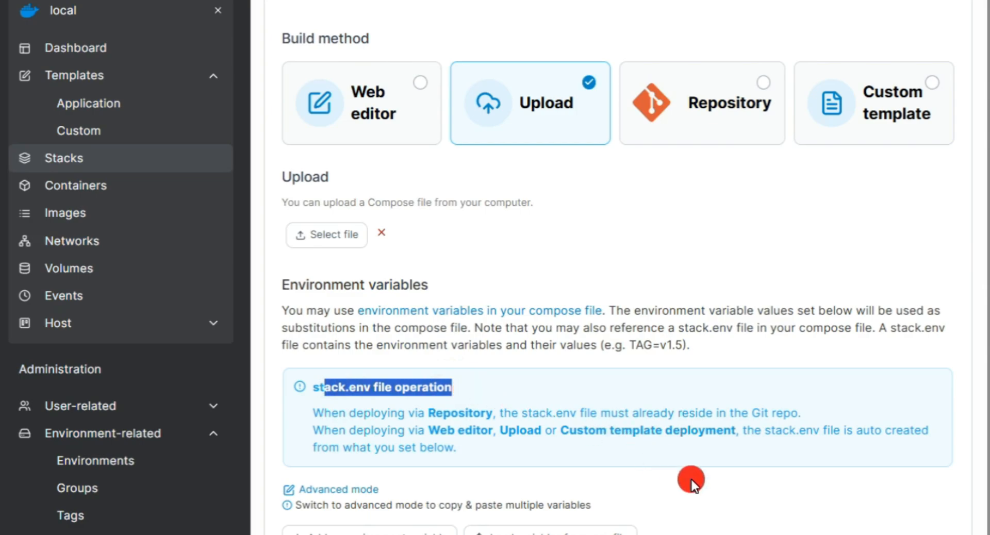
{"action": "mouse_move", "coordinate": [764, 94]}
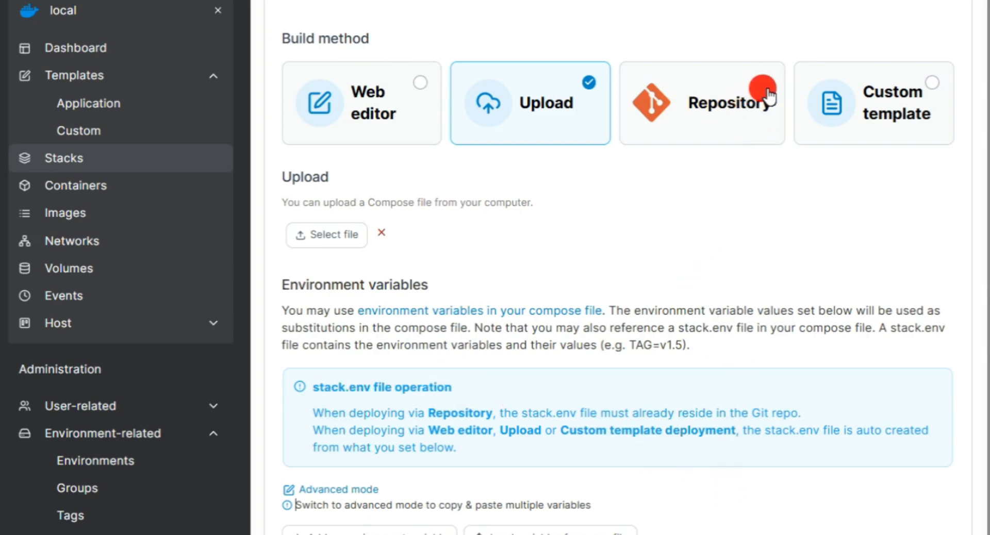
{"action": "left_click", "coordinate": [701, 103]}
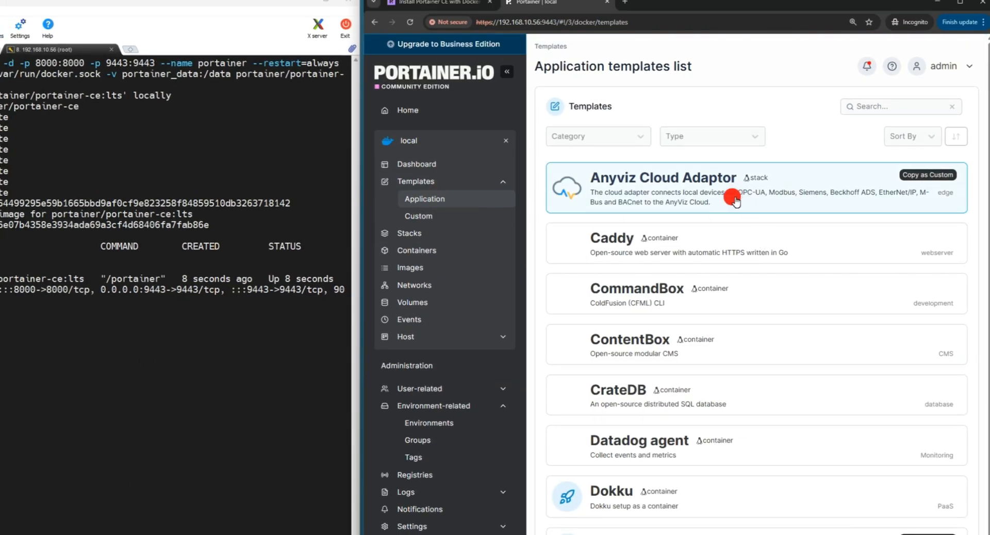
- Select the File browser application template and name the container 'file browser'
{"action": "scroll", "scroll_direction": "down", "scroll_amount": 3}
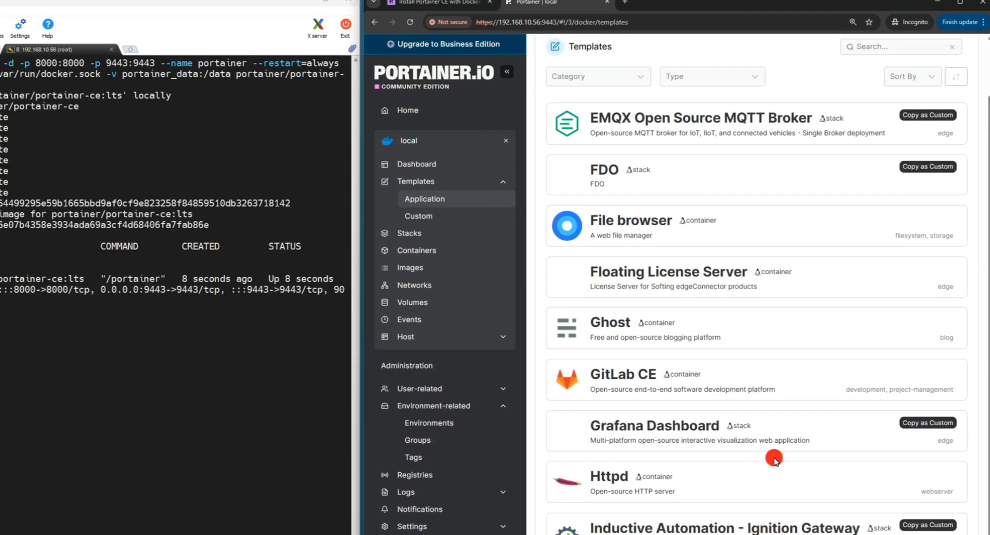
{"action": "left_click", "coordinate": [636, 227]}
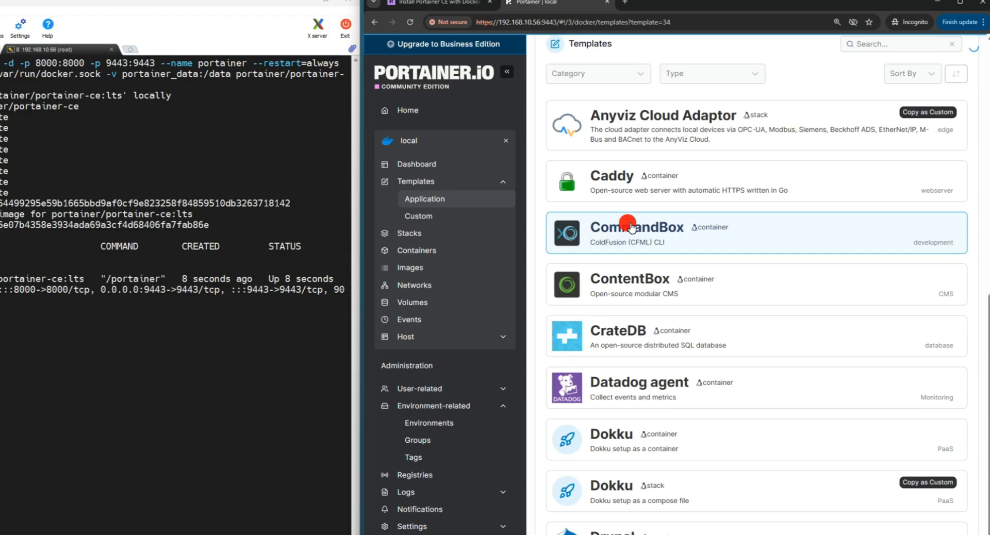
{"action": "left_click", "coordinate": [631, 227]}
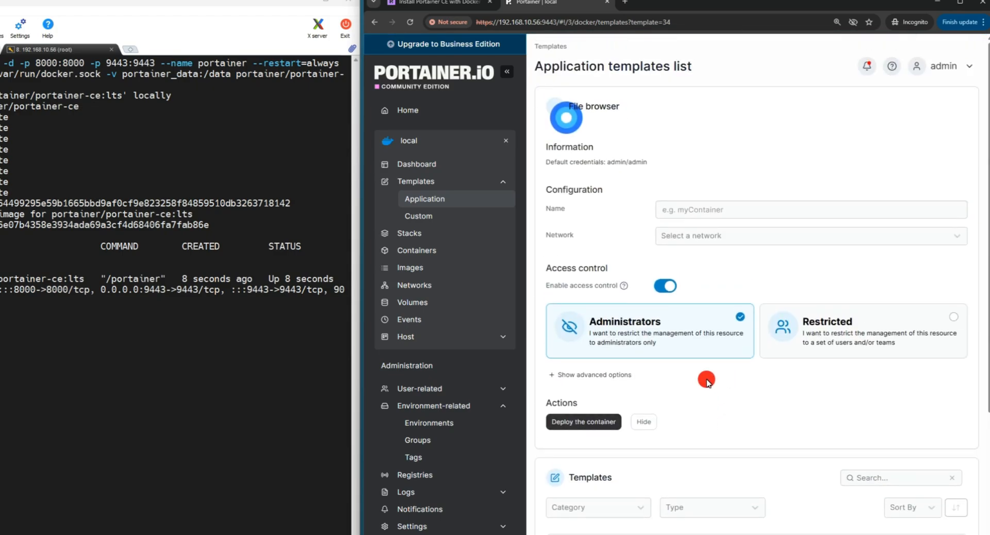
{"action": "left_click", "coordinate": [810, 209]}
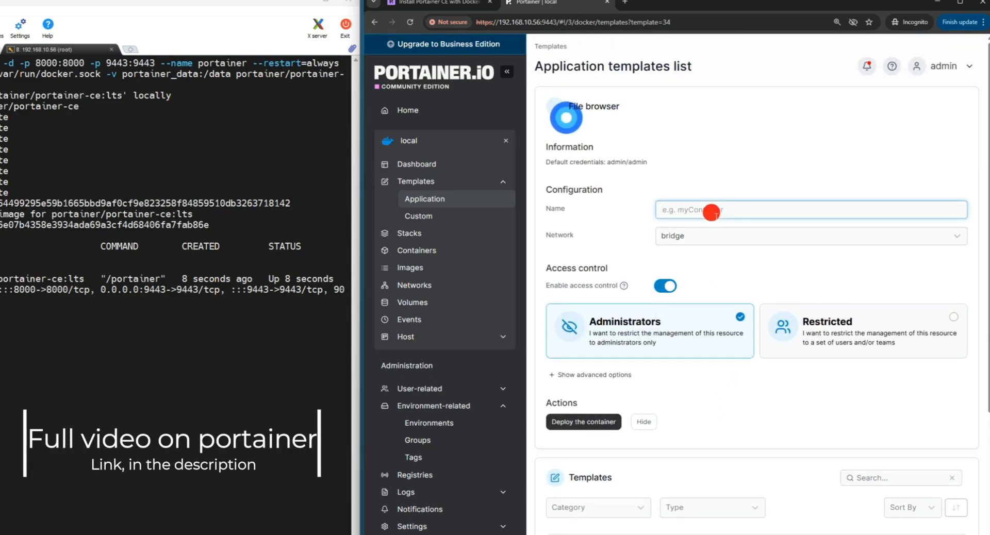
{"action": "type", "text": "file browser"}
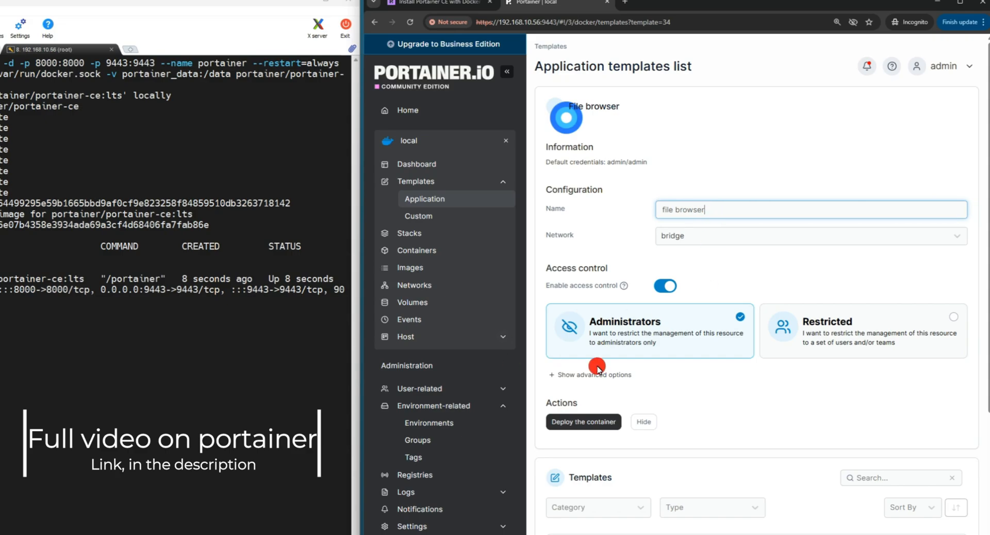
- Show the advanced options to reveal the bridge network, port and volume mappings
{"action": "left_click", "coordinate": [590, 374]}
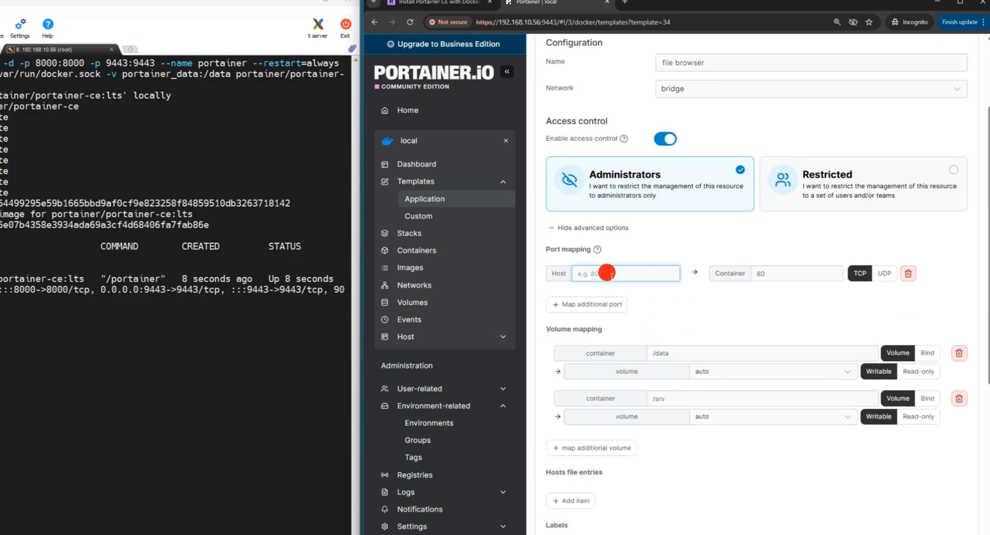
{"action": "scroll", "scroll_direction": "down", "scroll_amount": 3}
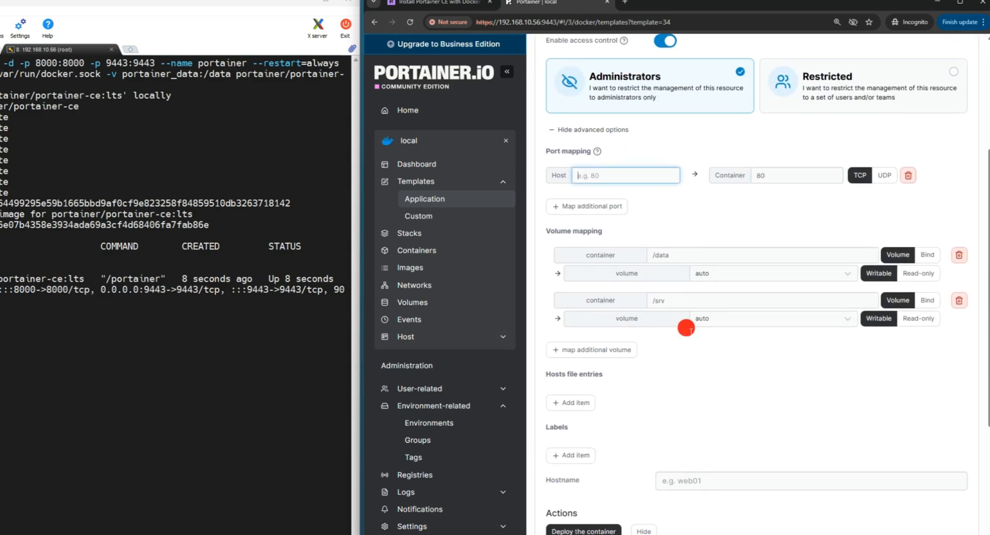